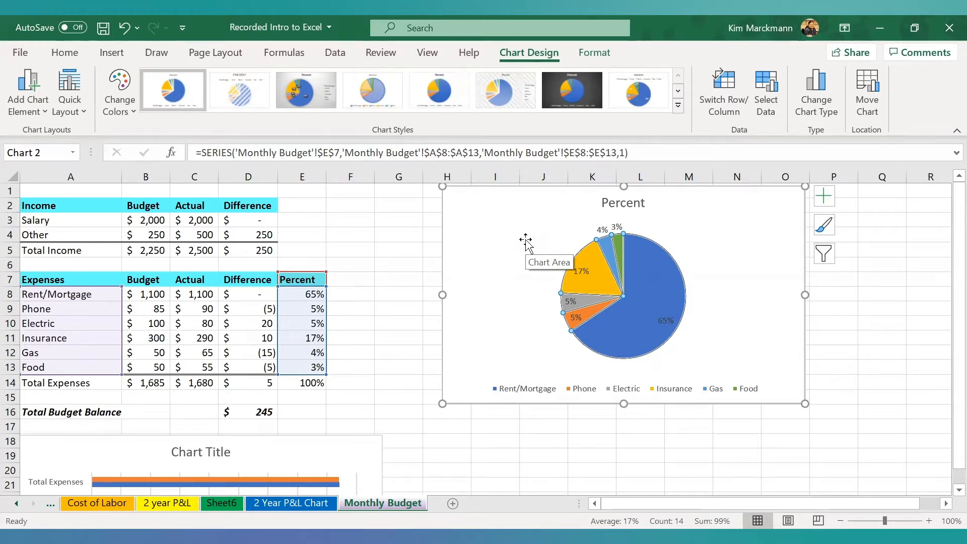
pyautogui.moveTo(623, 290)
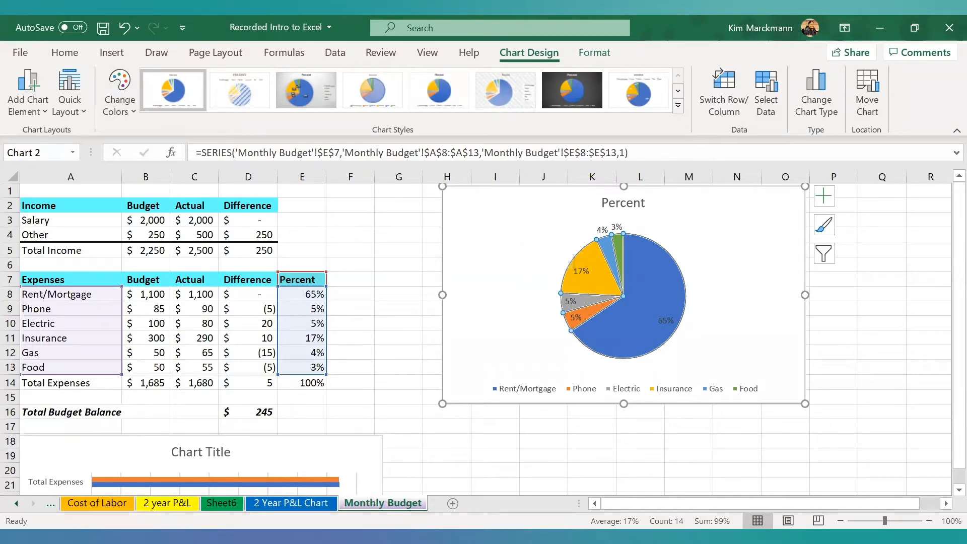
# Move from the Monthly Budget pie chart to the Cost of Labor payroll sheet.
pyautogui.click(97, 503)
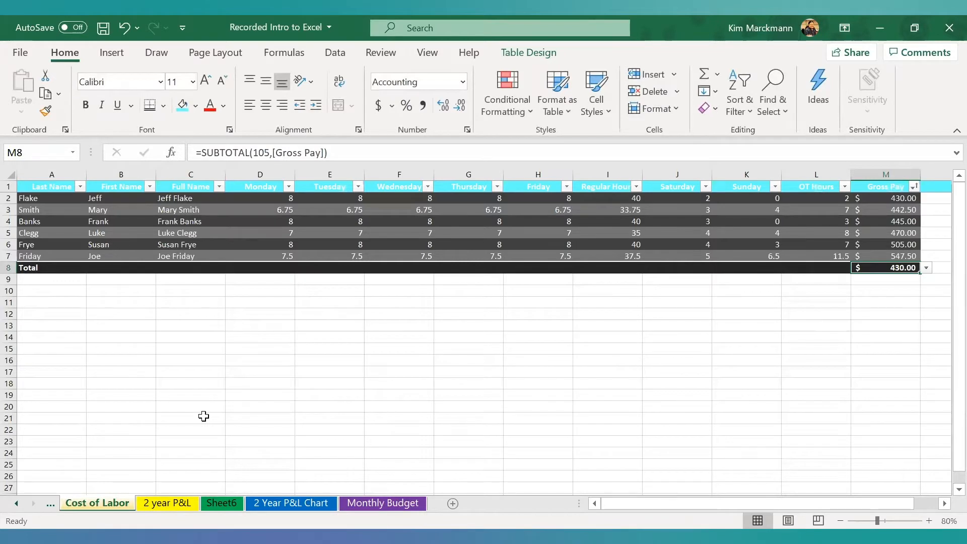
pyautogui.moveTo(637, 350)
pyautogui.write('Vacation')
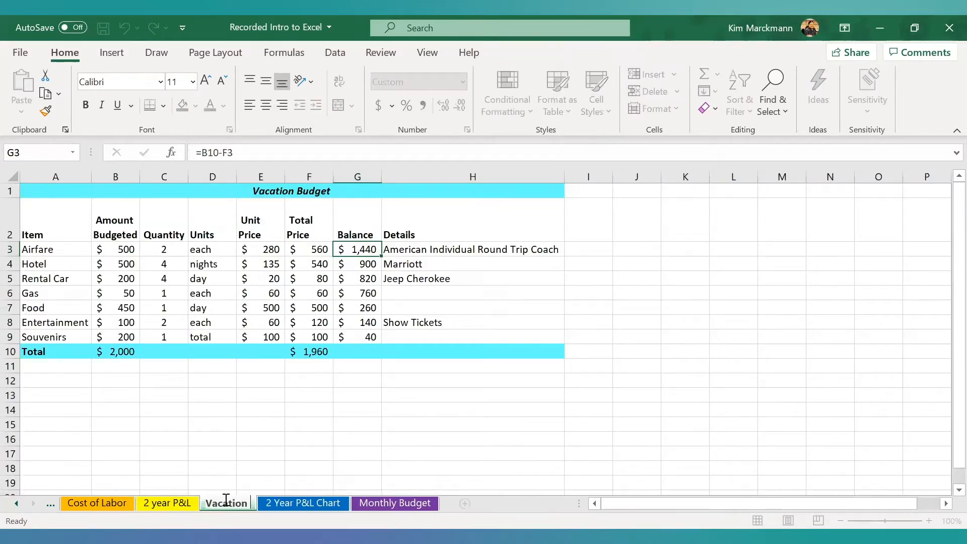
# Rename the Sheet6 tab holding the vacation table to Vacation Budget.
pyautogui.doubleClick(227, 503)
pyautogui.write(' Budget')
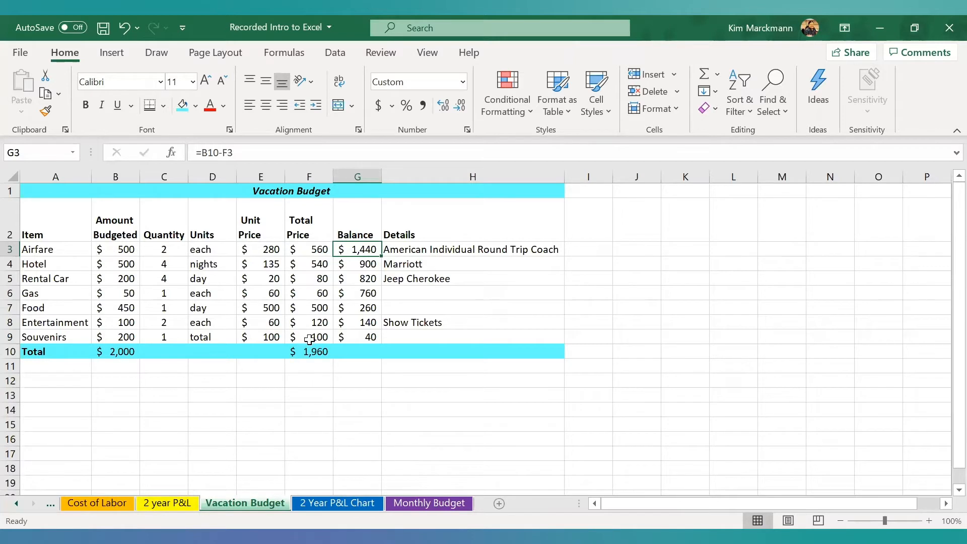
pyautogui.moveTo(793, 340)
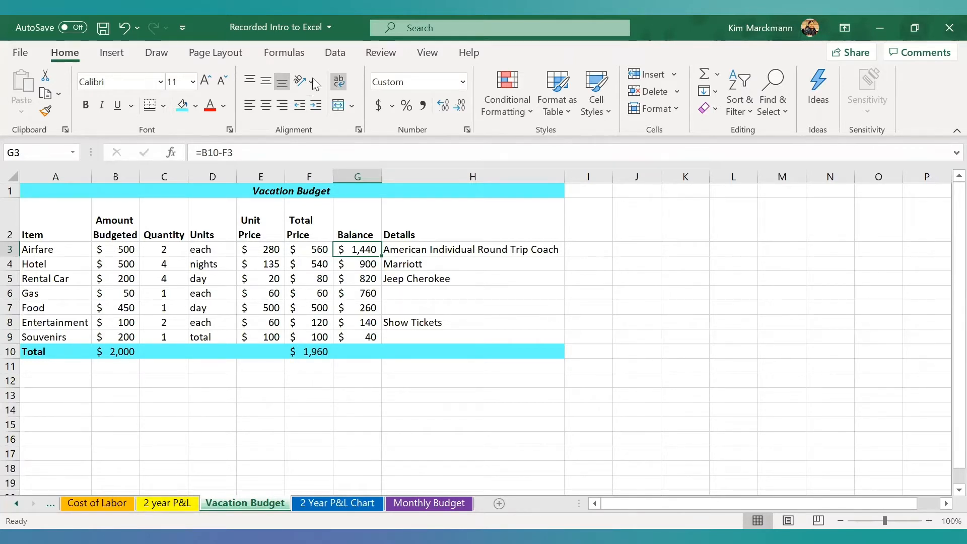
# Trace the precedents of the Airfare balance in G3 two levels back with auditing arrows.
pyautogui.click(284, 52)
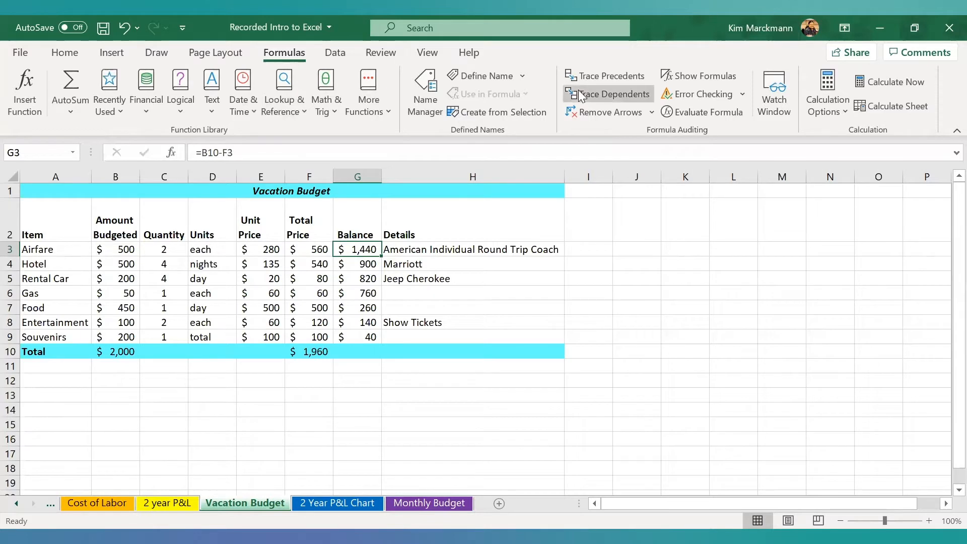
pyautogui.moveTo(610, 75)
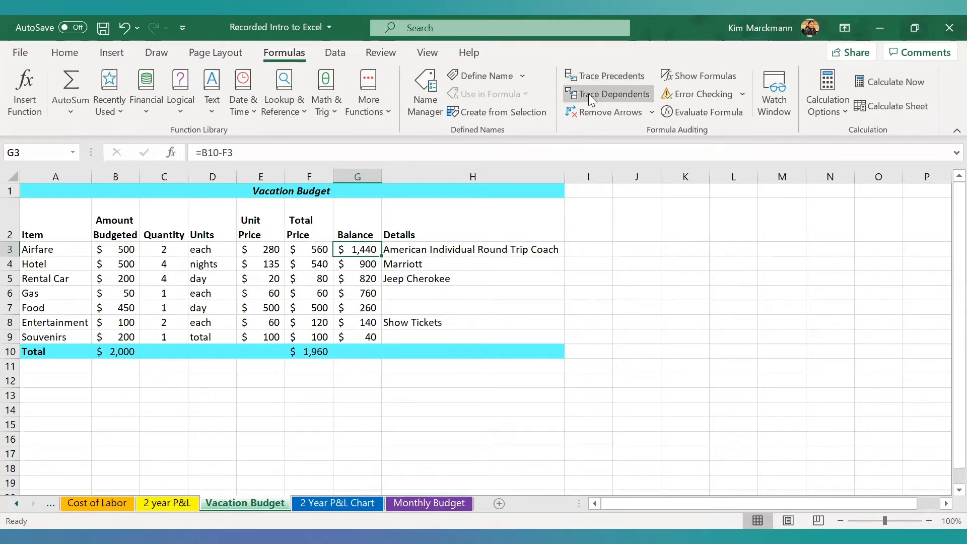
pyautogui.moveTo(611, 94)
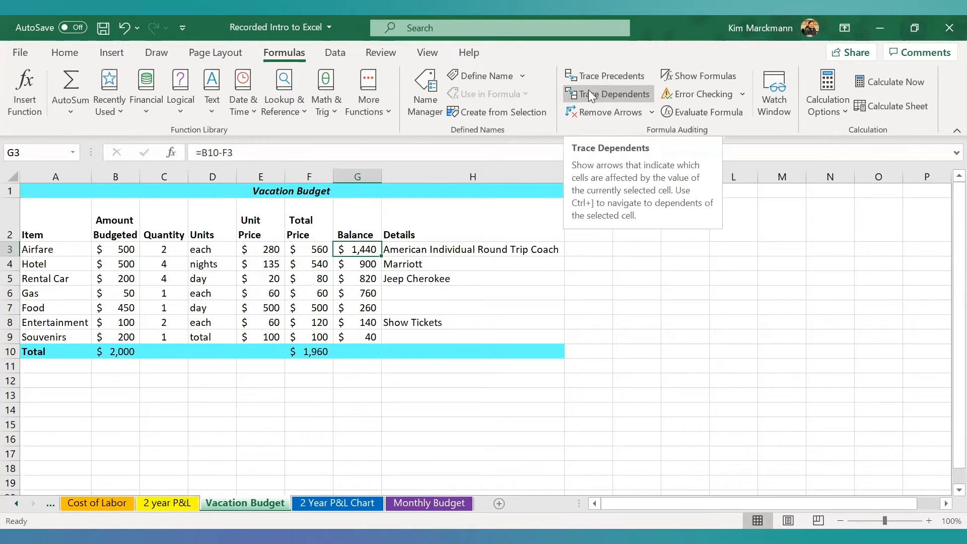
pyautogui.click(607, 75)
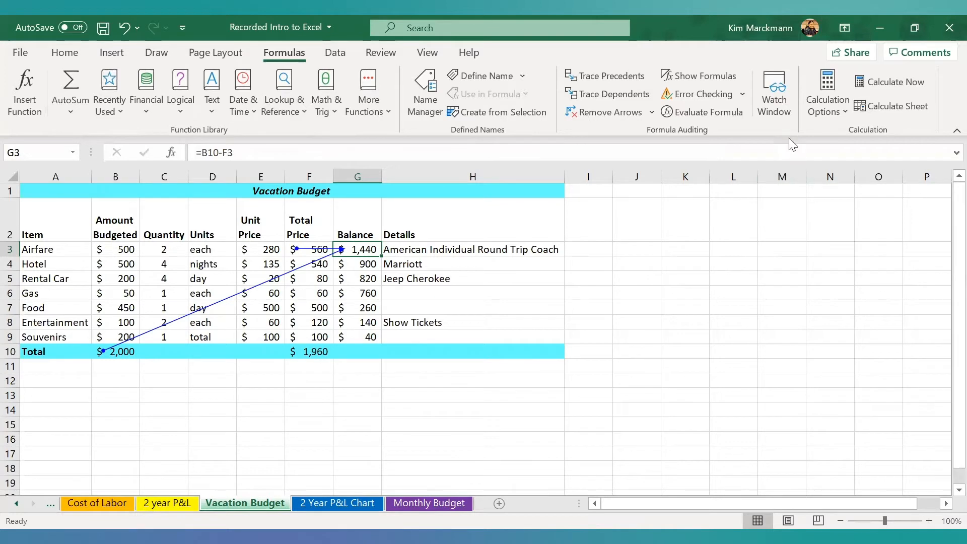
pyautogui.click(605, 75)
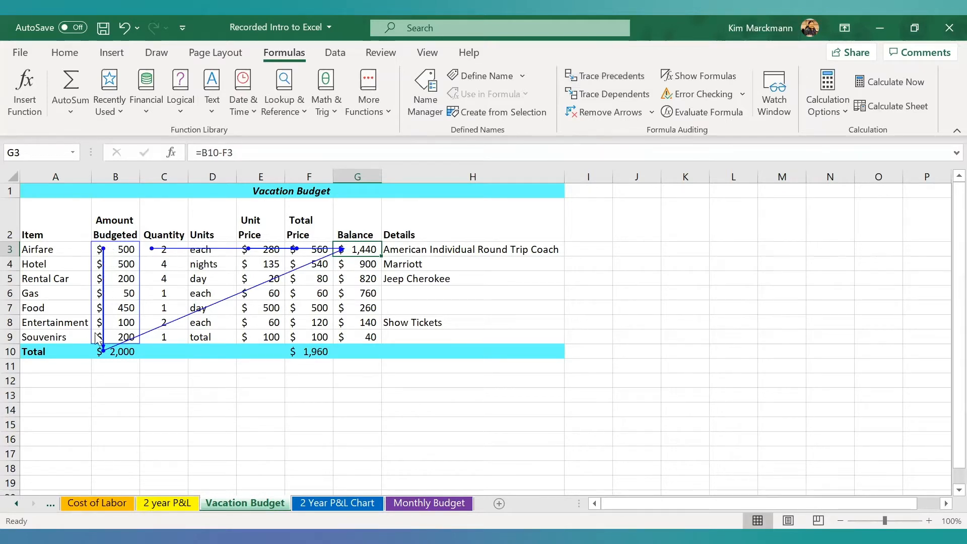
pyautogui.moveTo(150, 227)
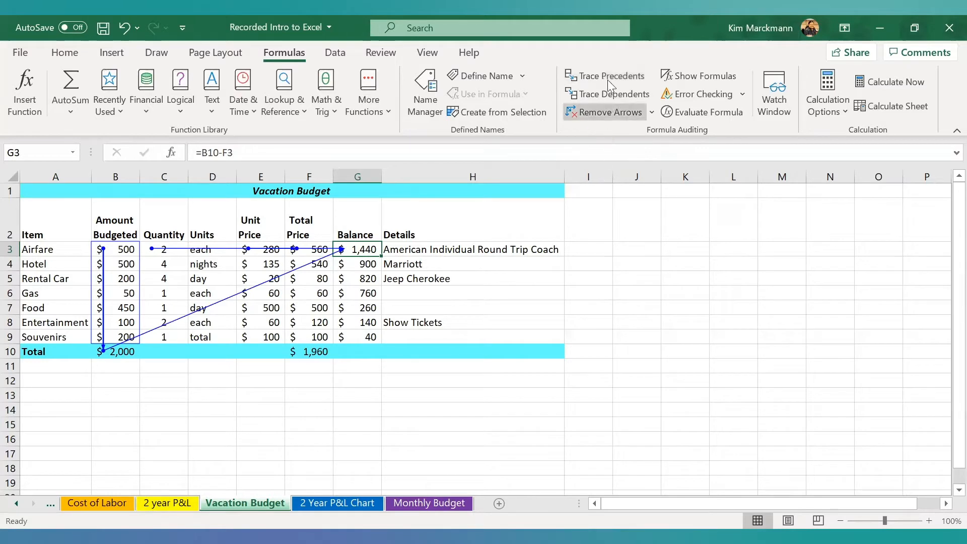
pyautogui.moveTo(612, 94)
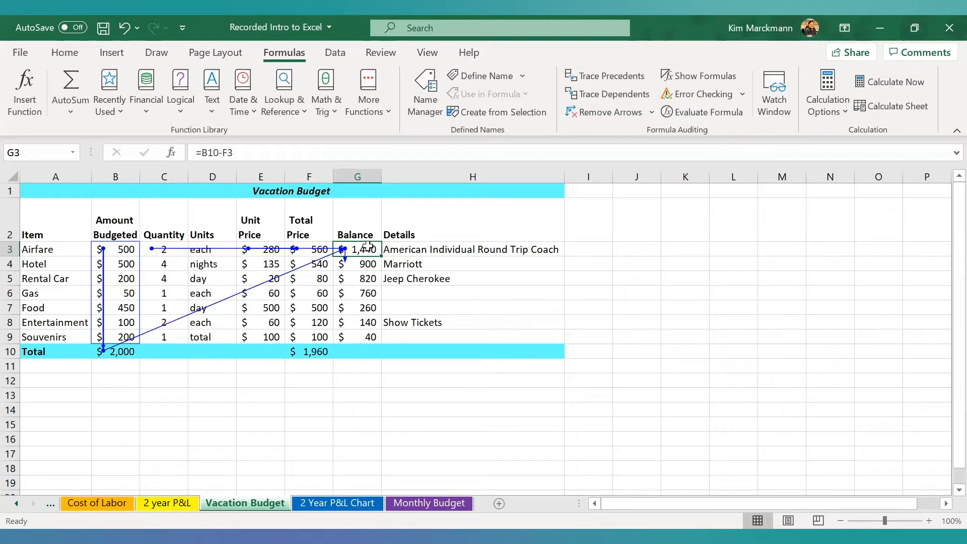
# Trace the cells that depend on G3, then remove all tracer arrows from the sheet.
pyautogui.click(608, 94)
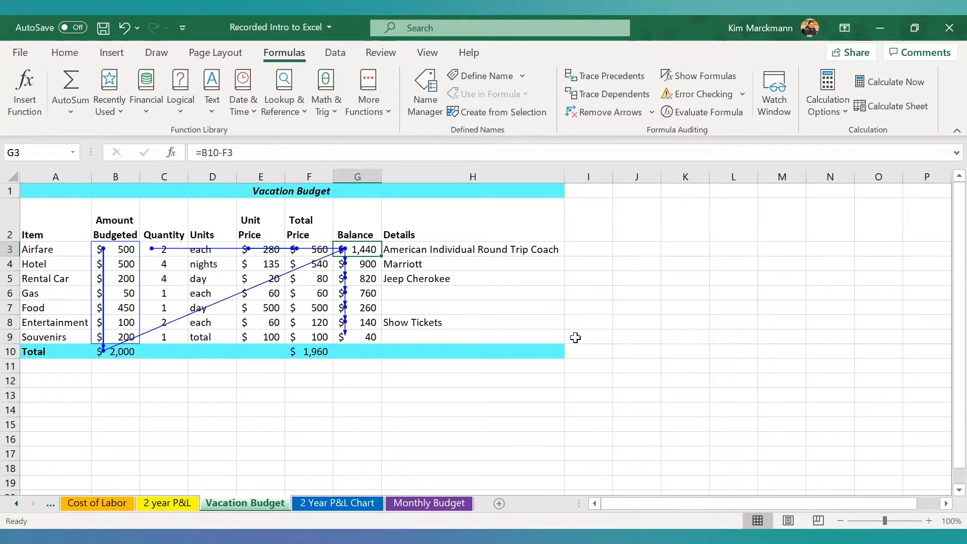
pyautogui.moveTo(561, 334)
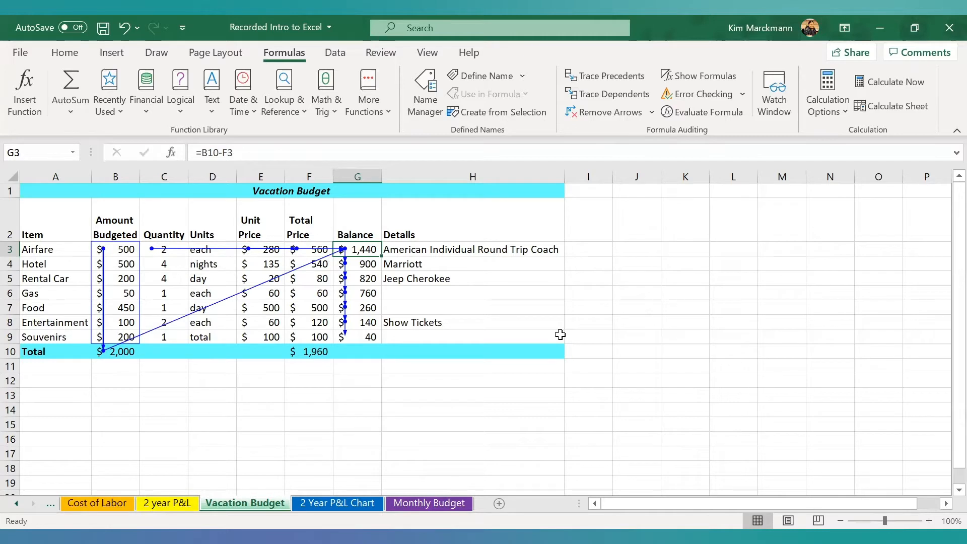
pyautogui.moveTo(554, 331)
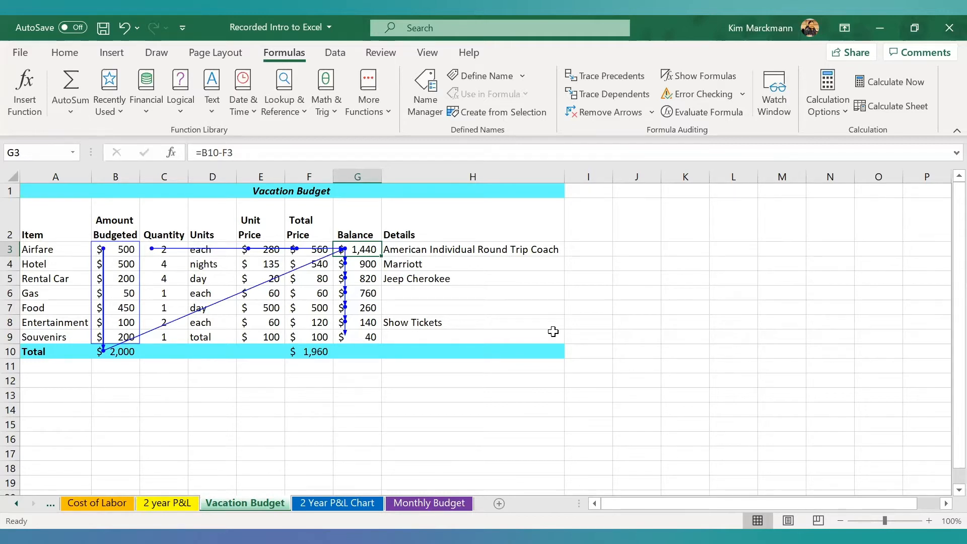
pyautogui.moveTo(608, 112)
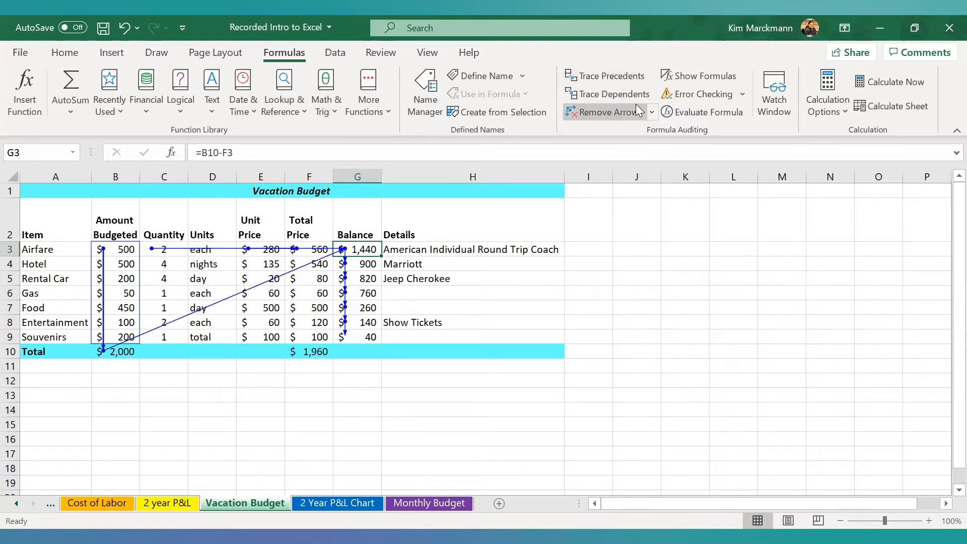
pyautogui.moveTo(605, 112)
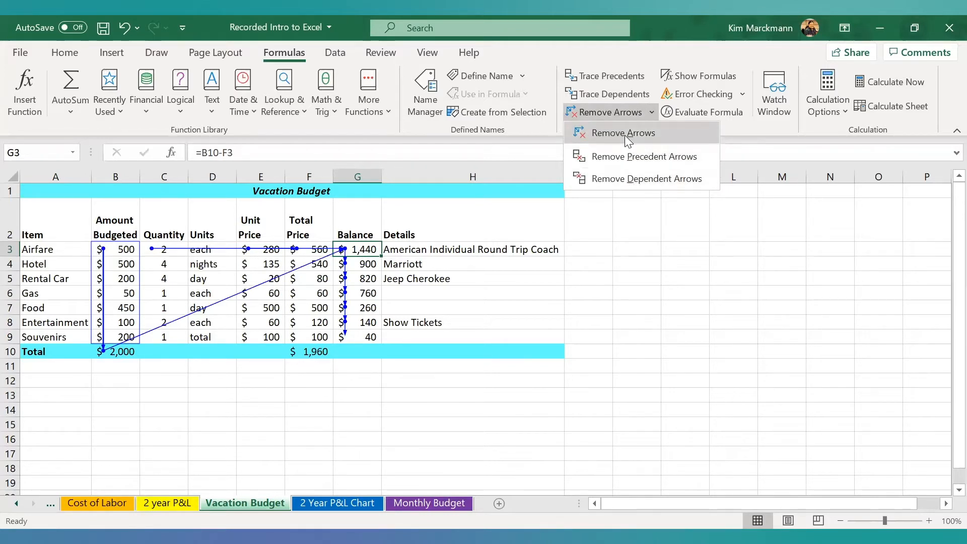
pyautogui.click(622, 133)
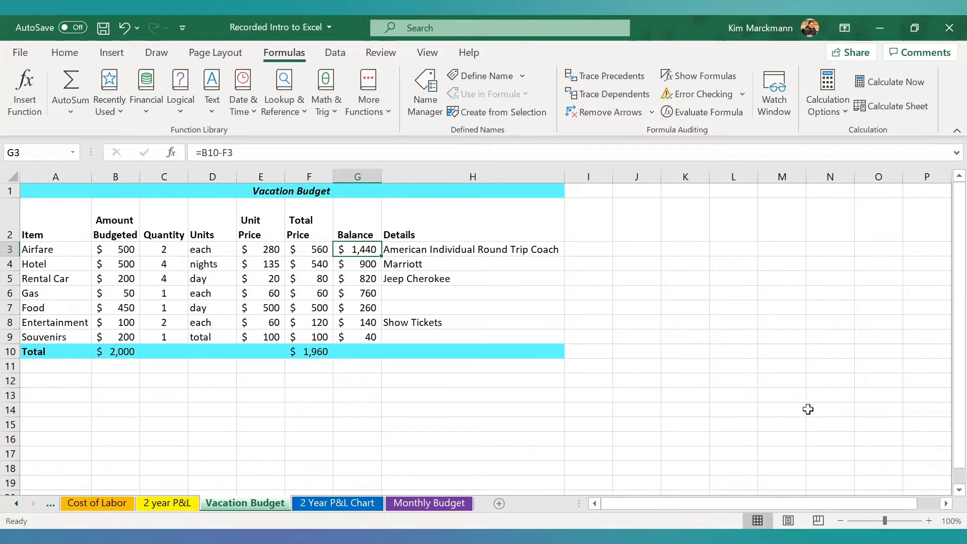
pyautogui.moveTo(162, 390)
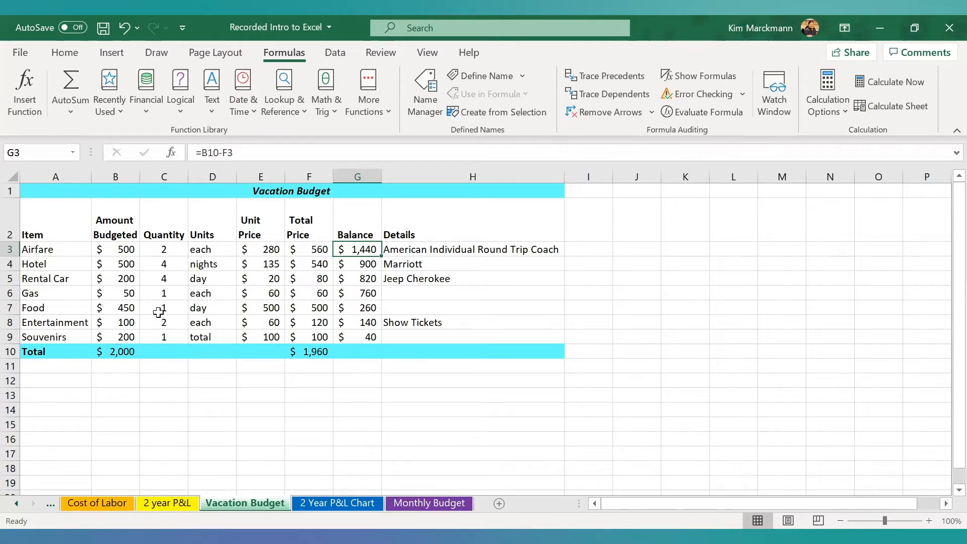
pyautogui.moveTo(342, 322)
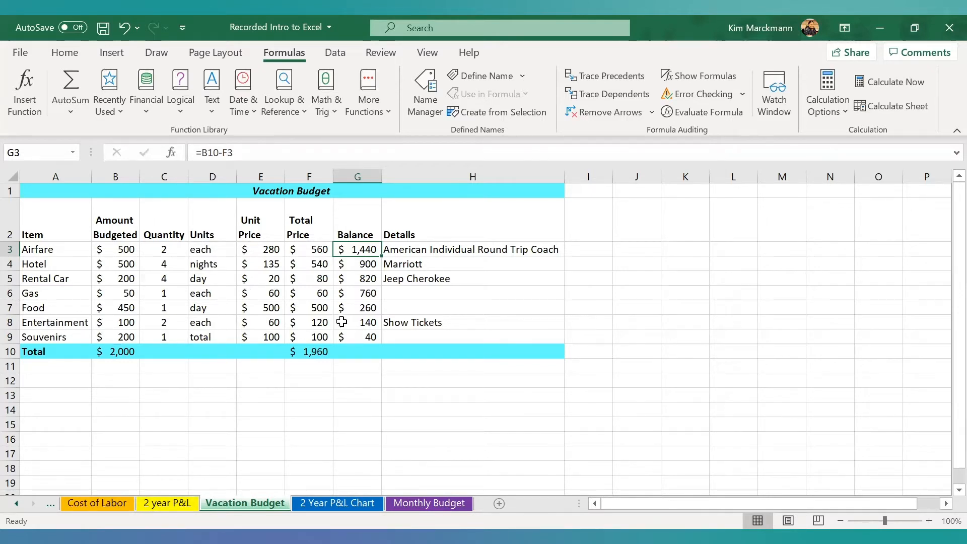
pyautogui.click(357, 323)
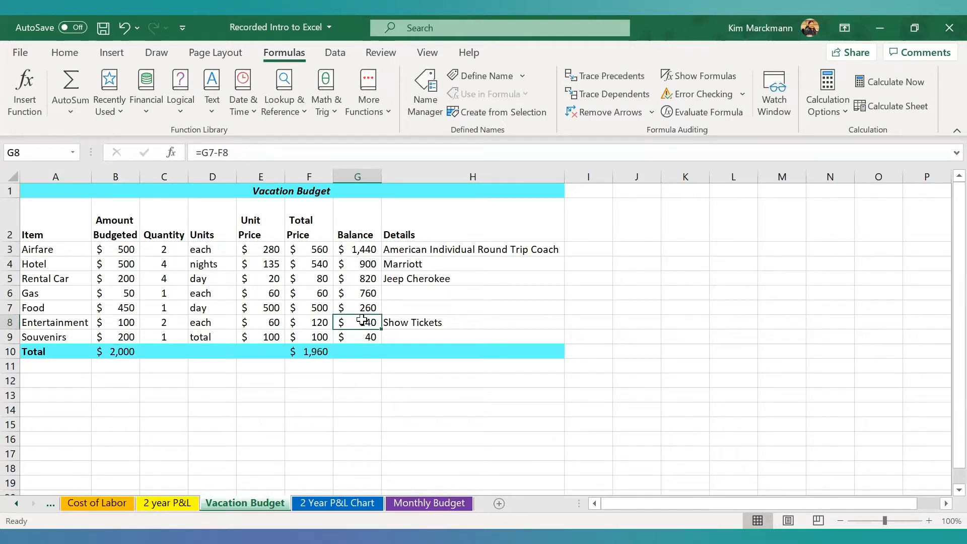
pyautogui.doubleClick(357, 322)
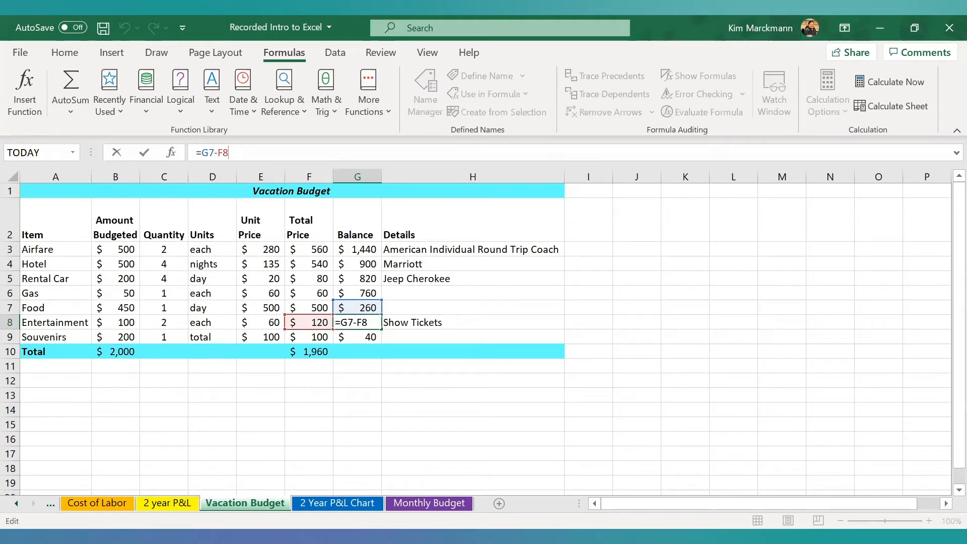
pyautogui.moveTo(308, 333)
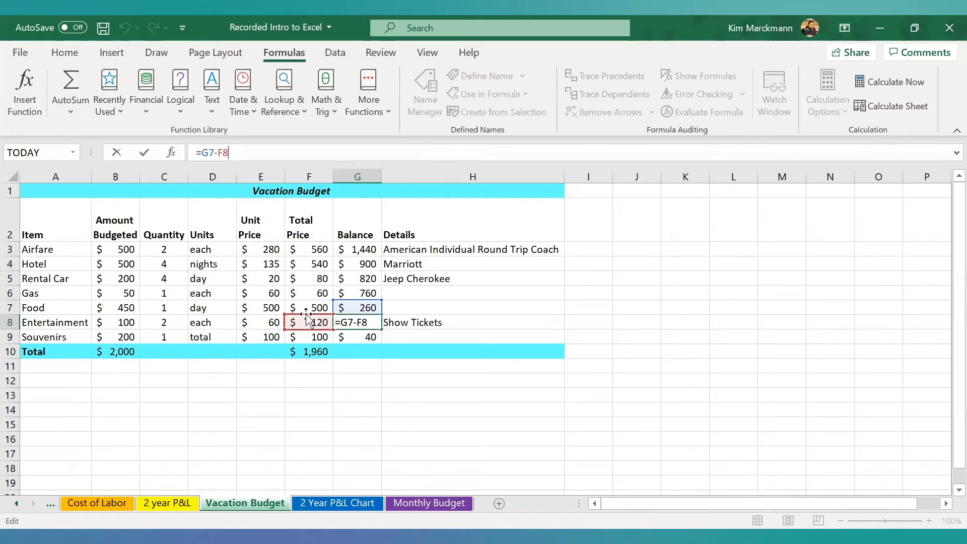
pyautogui.click(309, 278)
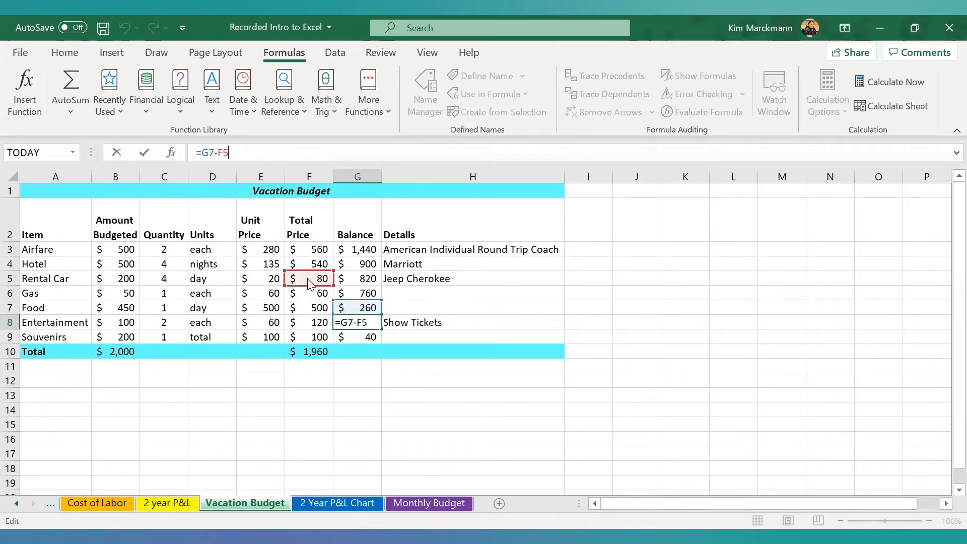
pyautogui.click(308, 322)
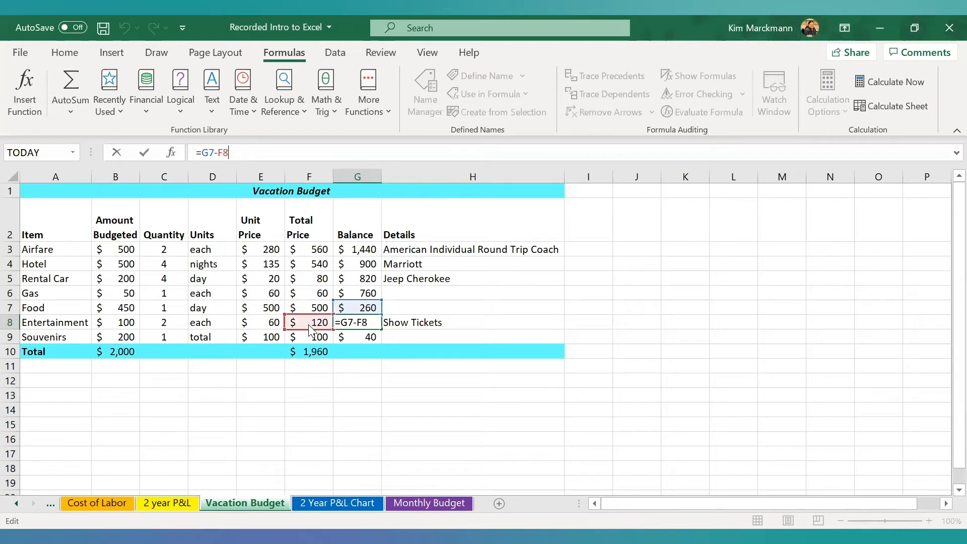
pyautogui.click(308, 308)
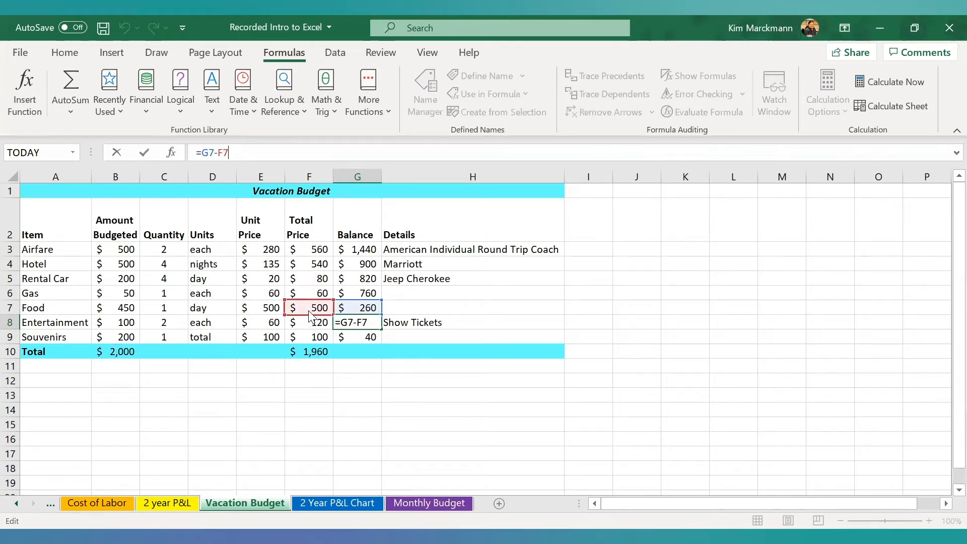
pyautogui.click(308, 323)
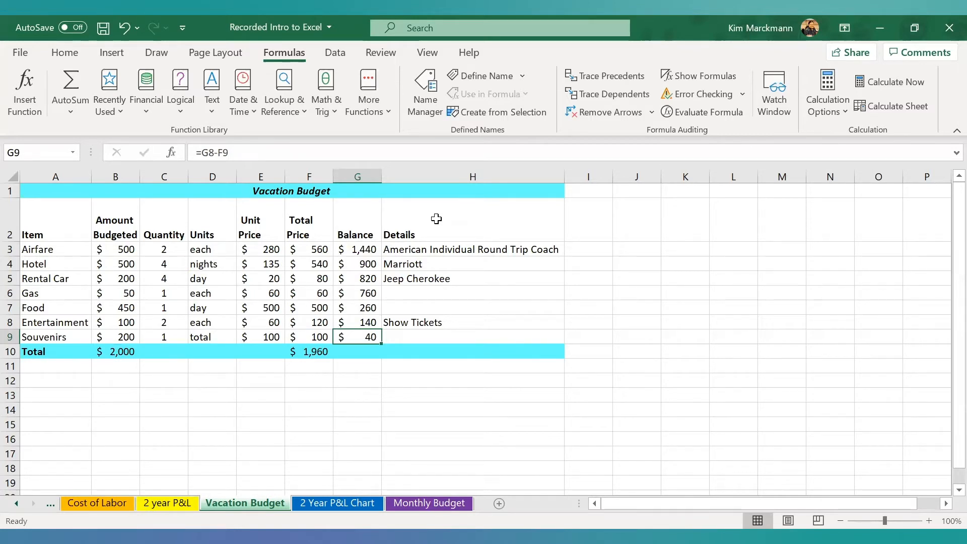
pyautogui.moveTo(436, 246)
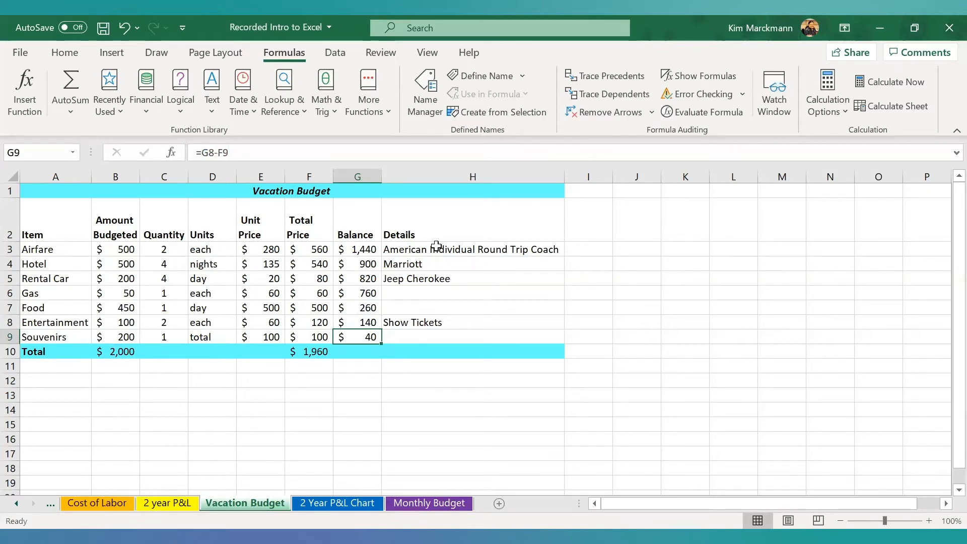
pyautogui.moveTo(451, 250)
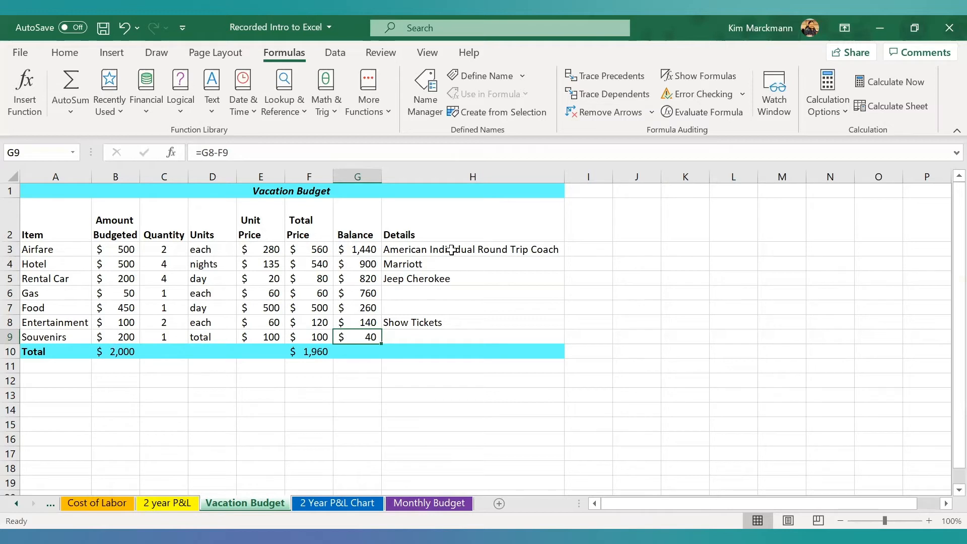
pyautogui.moveTo(461, 274)
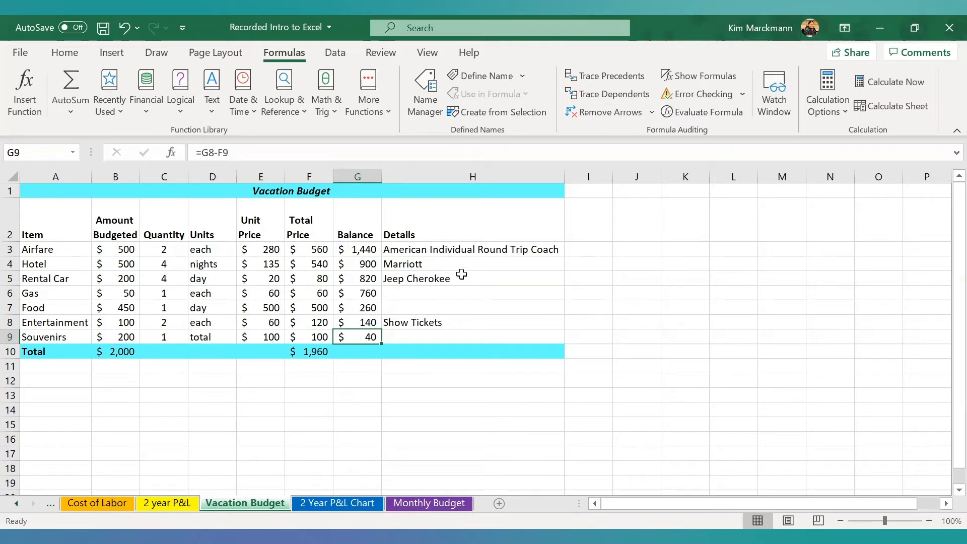
pyautogui.moveTo(475, 314)
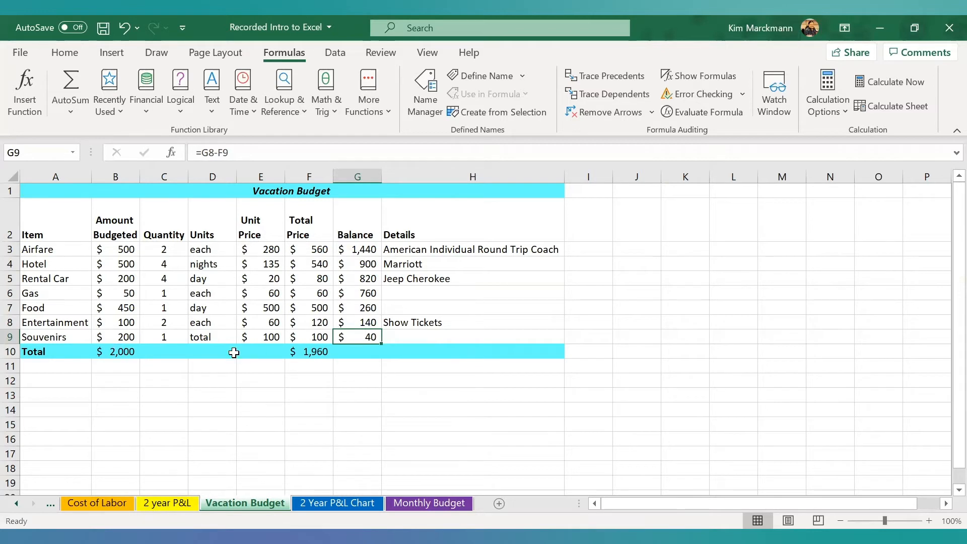
# Start a new comment on the Rental Car cell A5 from its context menu.
pyautogui.click(54, 278)
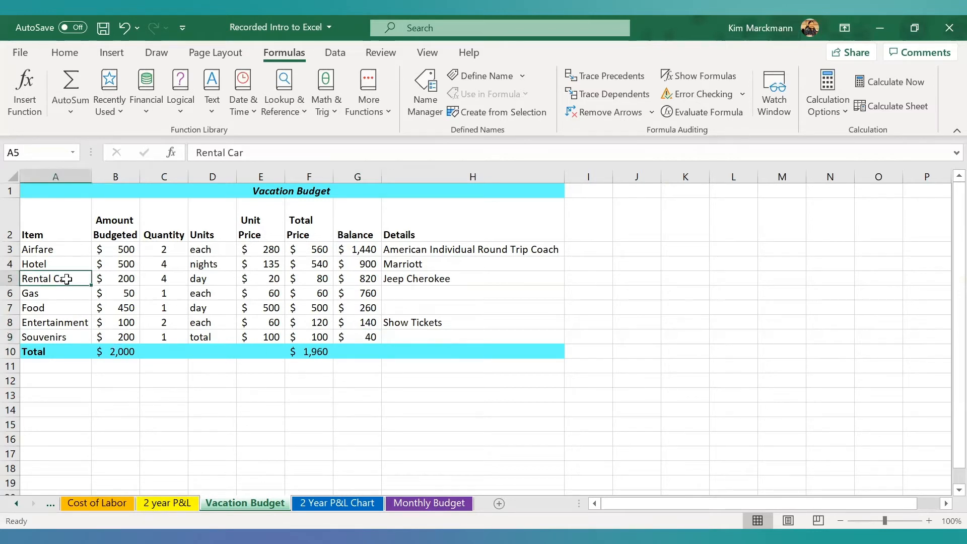
pyautogui.rightClick(54, 278)
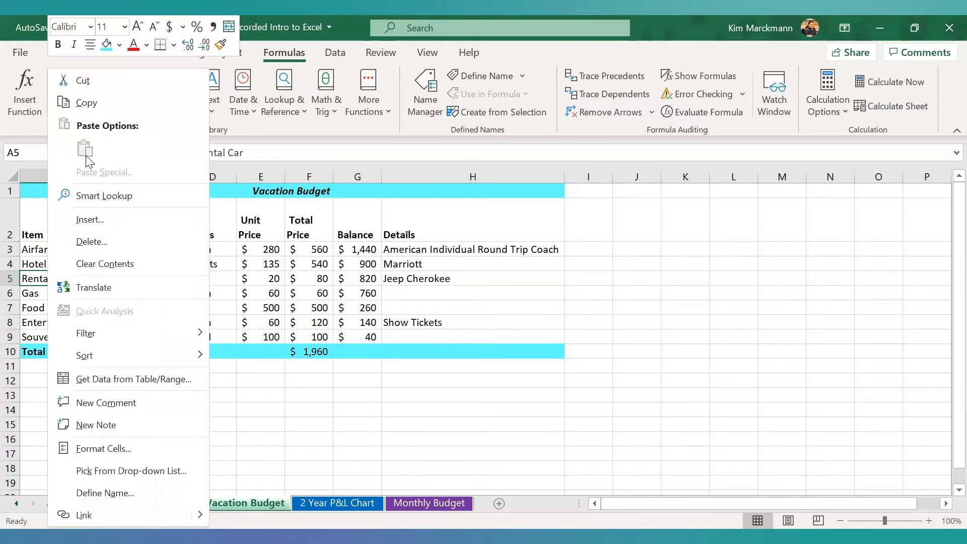
pyautogui.moveTo(123, 81)
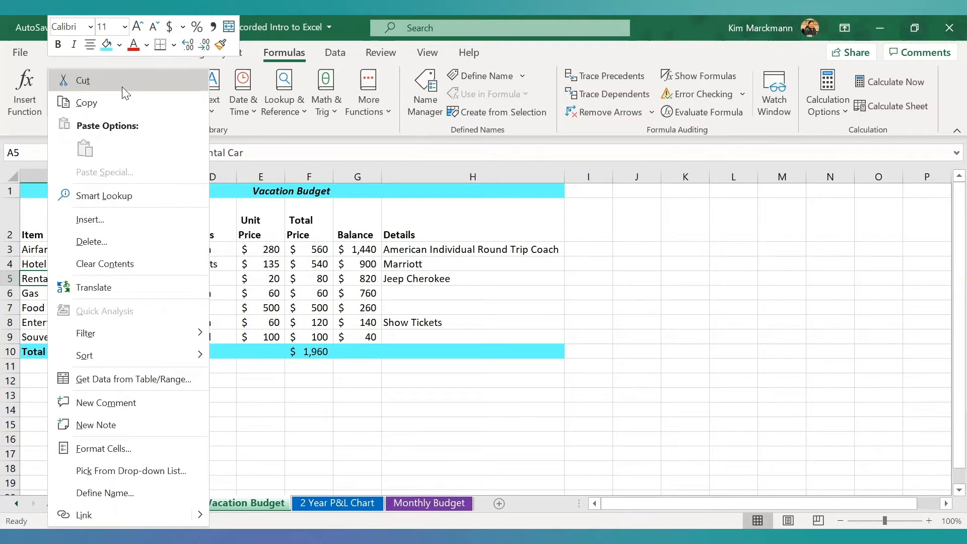
pyautogui.moveTo(149, 418)
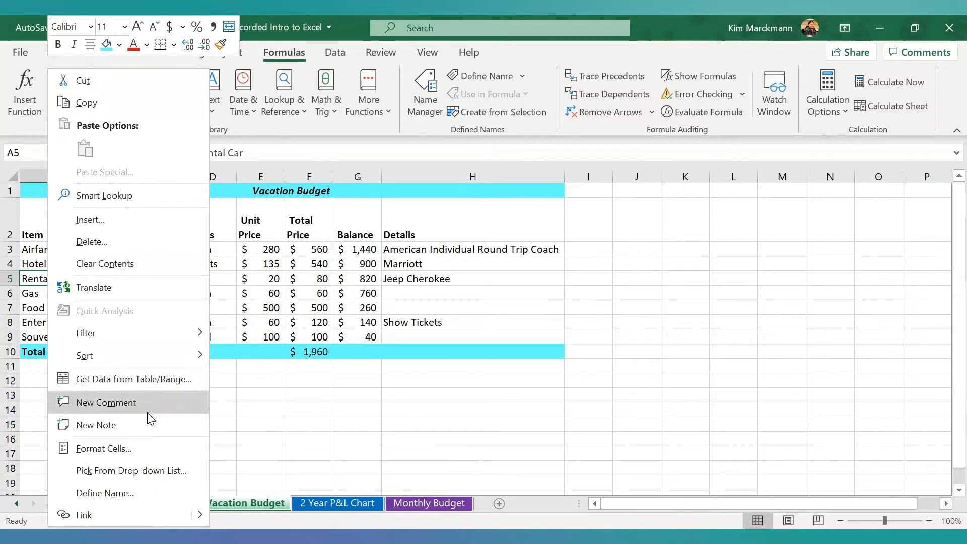
pyautogui.moveTo(152, 415)
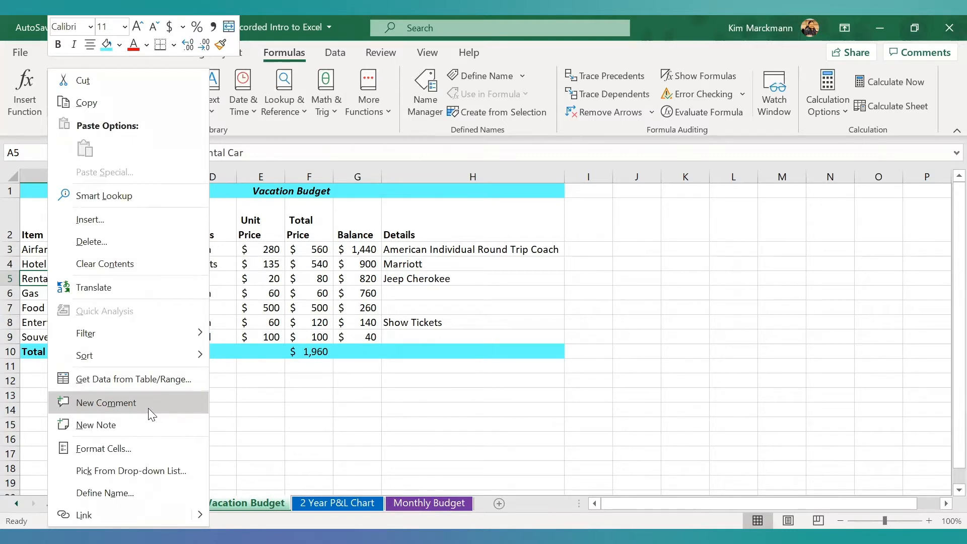
pyautogui.click(106, 403)
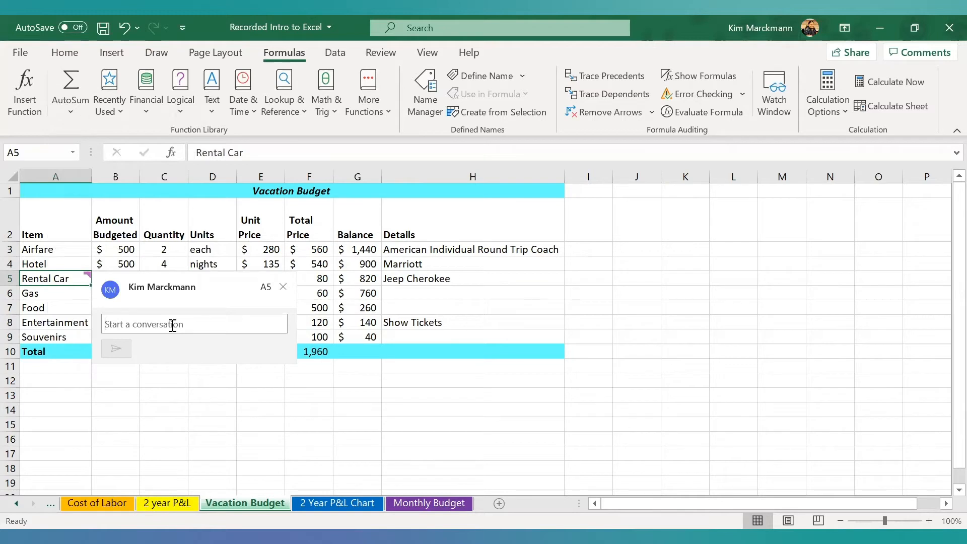
# Post the comment "Only needed if airport shuttle is not available." on the Rental Car cell.
pyautogui.write('Only')
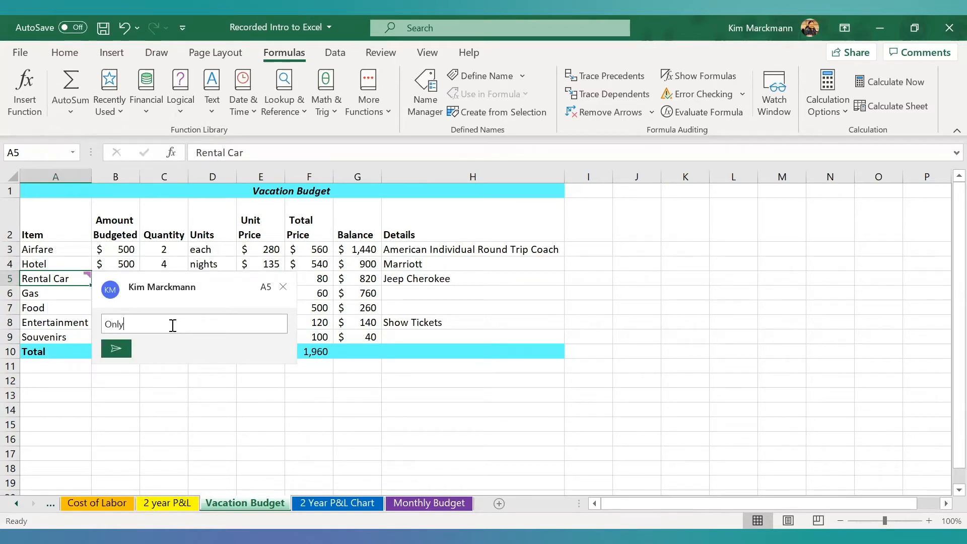
pyautogui.write('needed ifa')
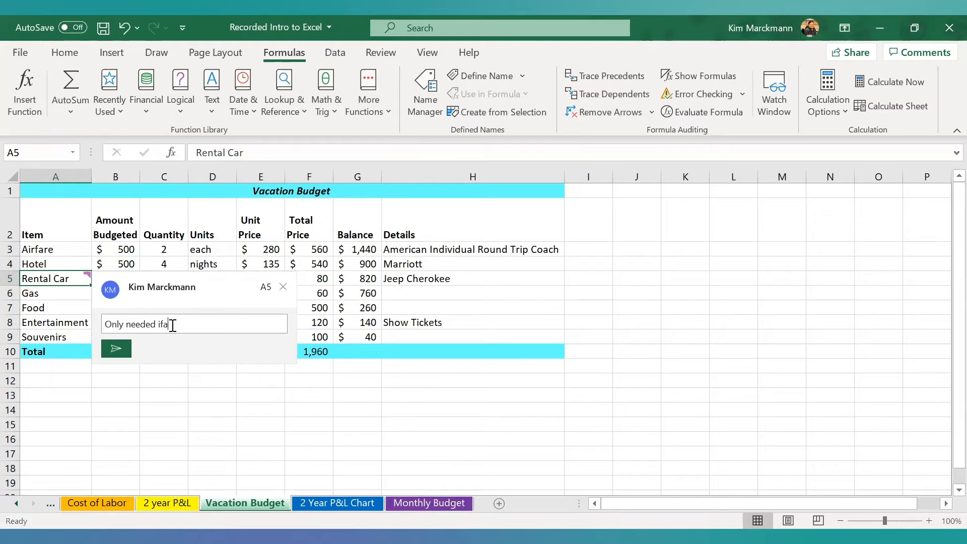
pyautogui.write('irport shuttle is not avail')
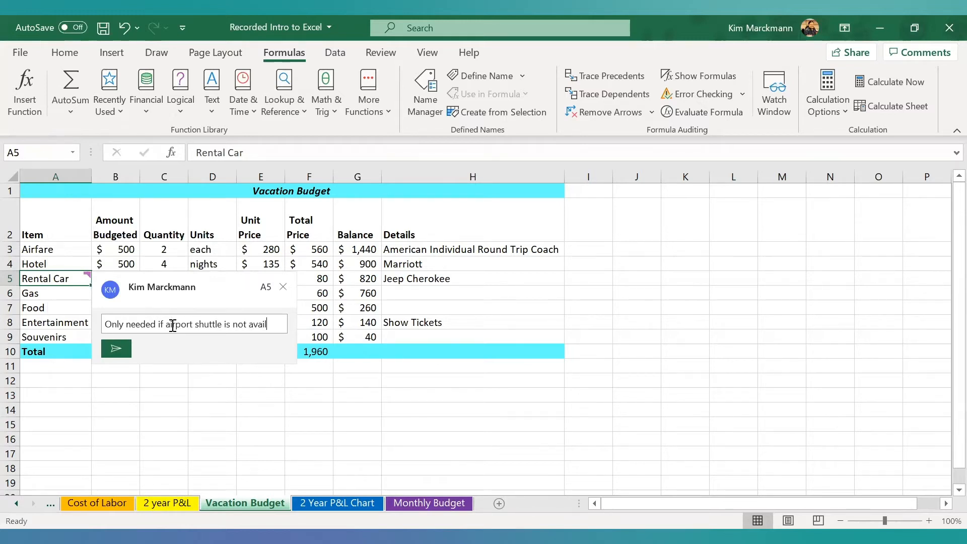
pyautogui.write('able.')
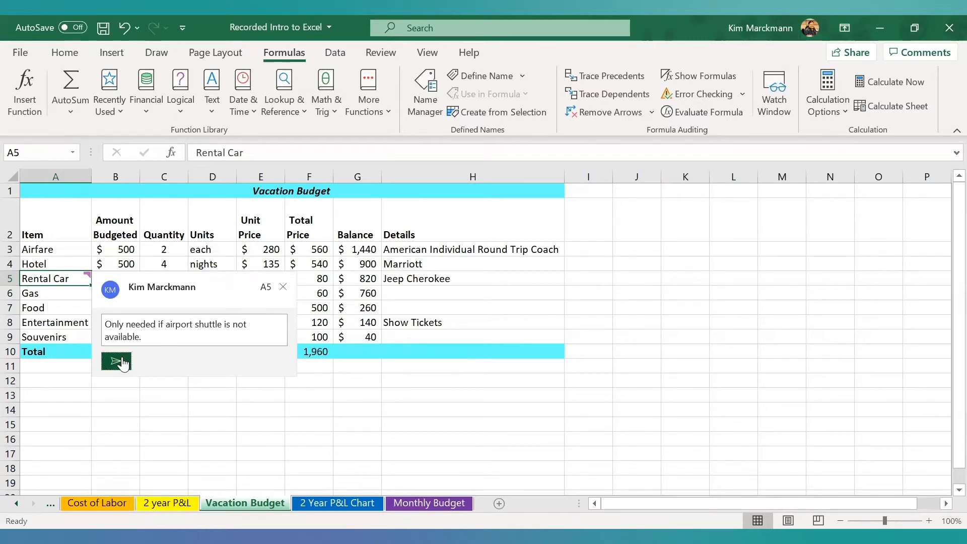
pyautogui.click(117, 362)
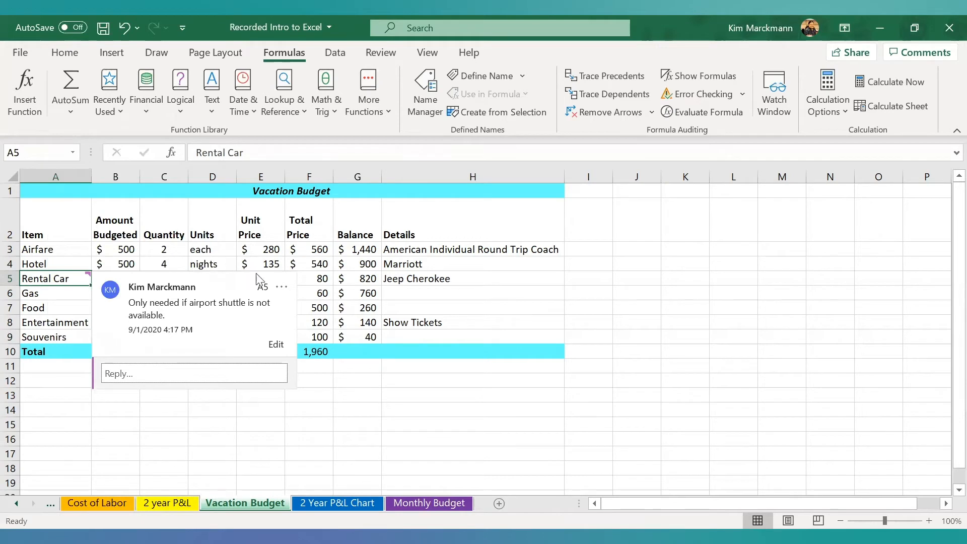
pyautogui.moveTo(194, 390)
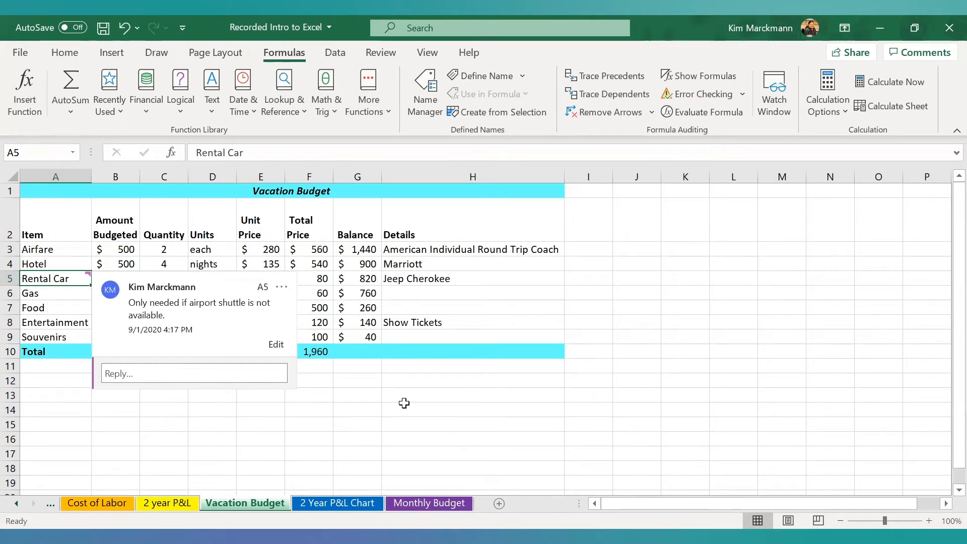
pyautogui.moveTo(211, 441)
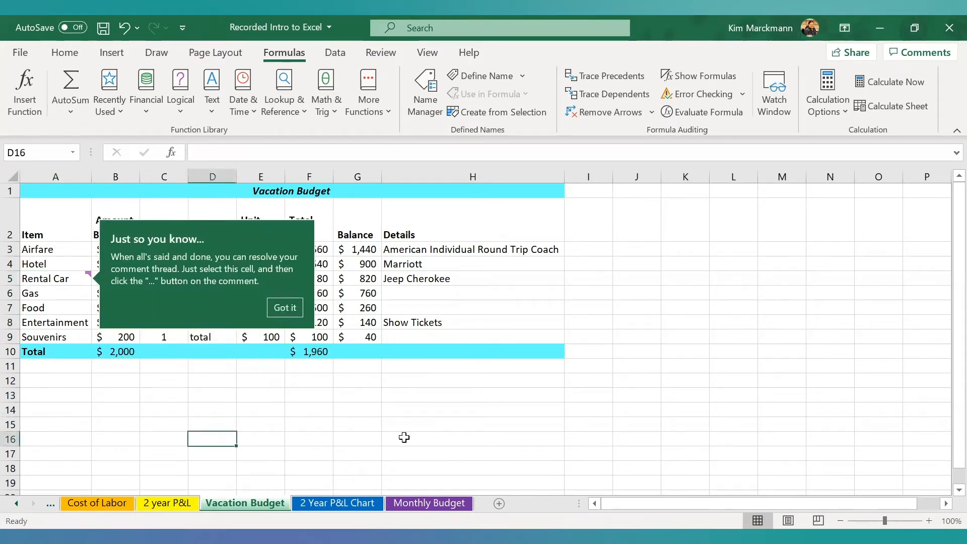
pyautogui.moveTo(221, 289)
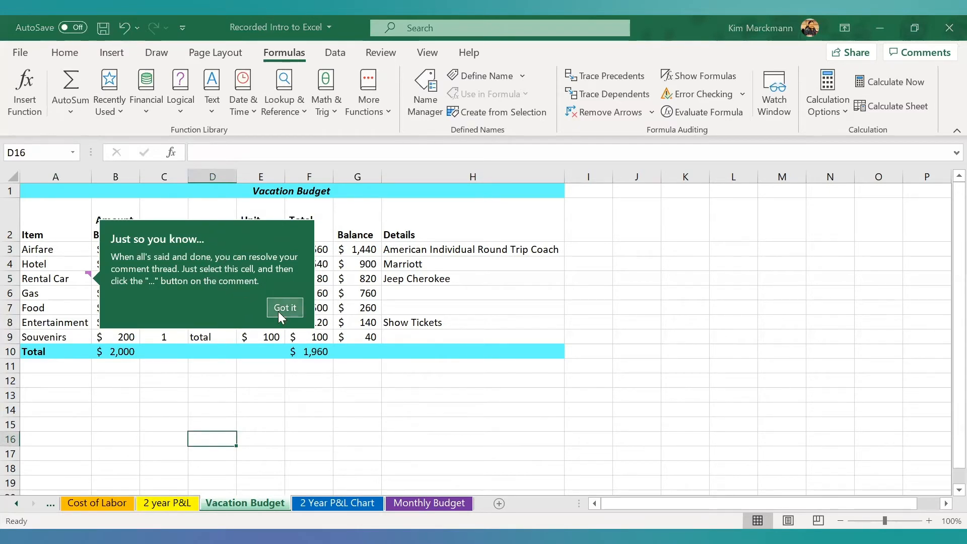
# Dismiss the resolving tip, resolve the Rental Car comment thread, then reopen it.
pyautogui.click(284, 307)
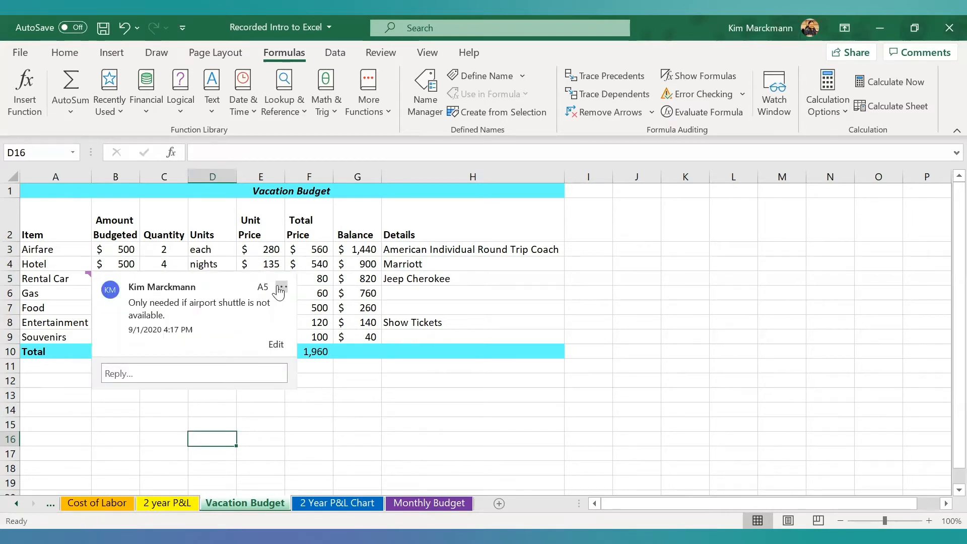
pyautogui.click(282, 288)
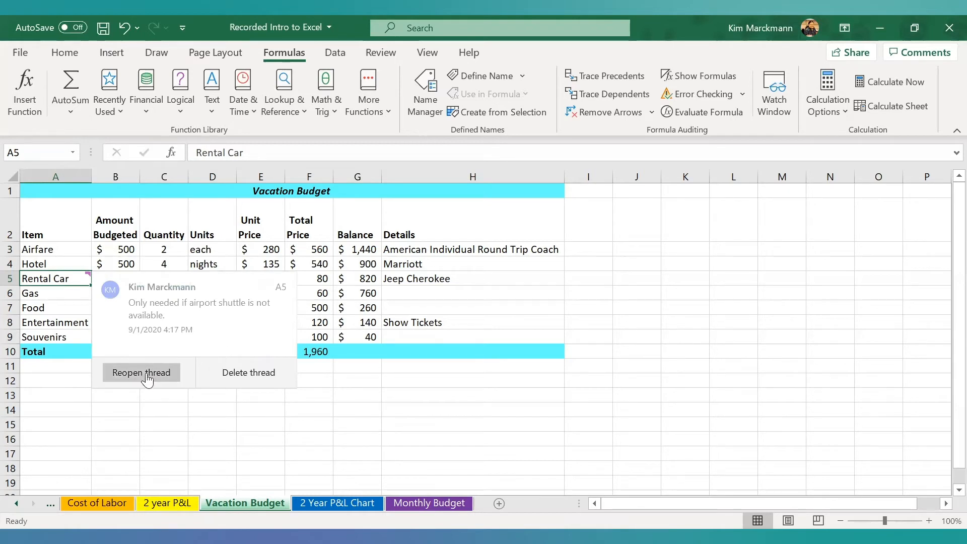
pyautogui.click(141, 373)
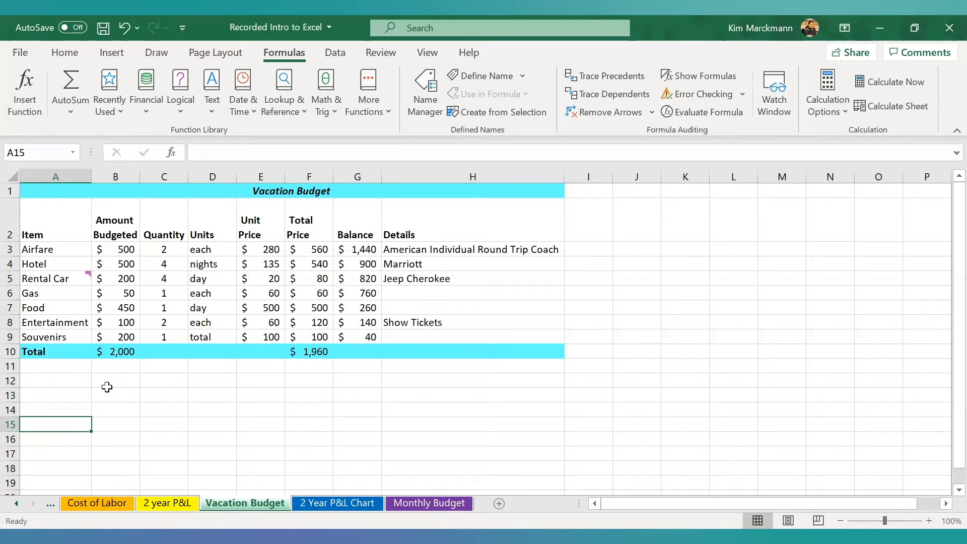
# Define the range name BudgetItems for the item and budgeted amount cells A3:B9.
pyautogui.click(54, 249)
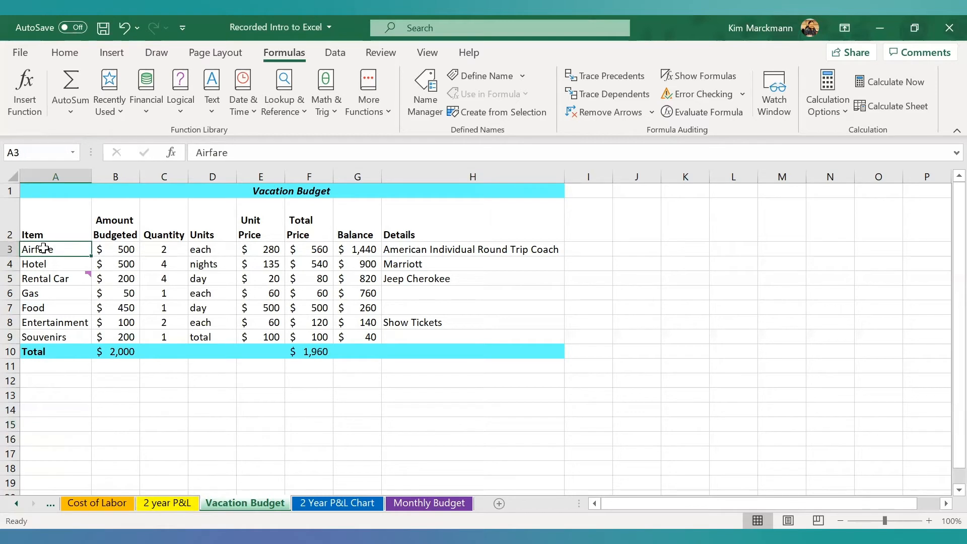
pyautogui.moveTo(43, 249); pyautogui.dragTo(114, 336)
pyautogui.write('B')
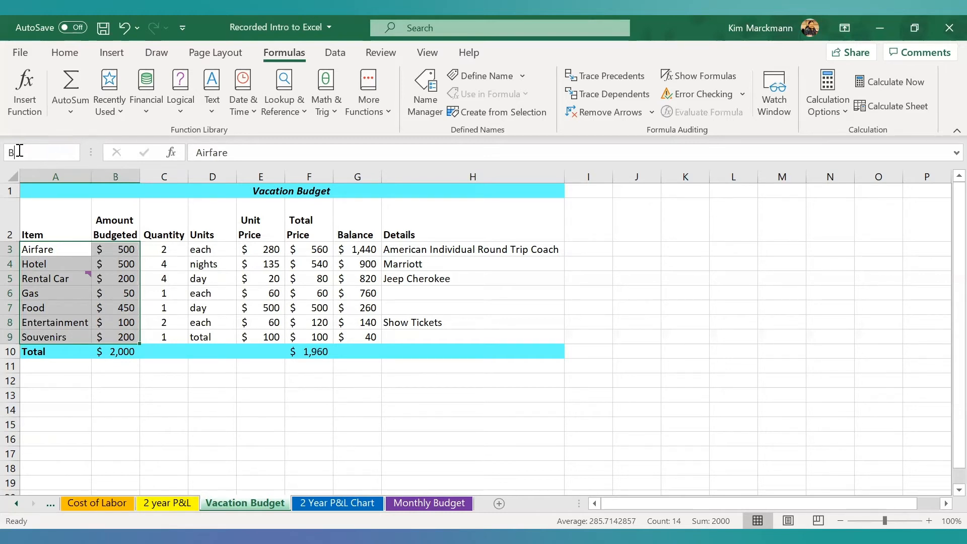
pyautogui.write('ud')
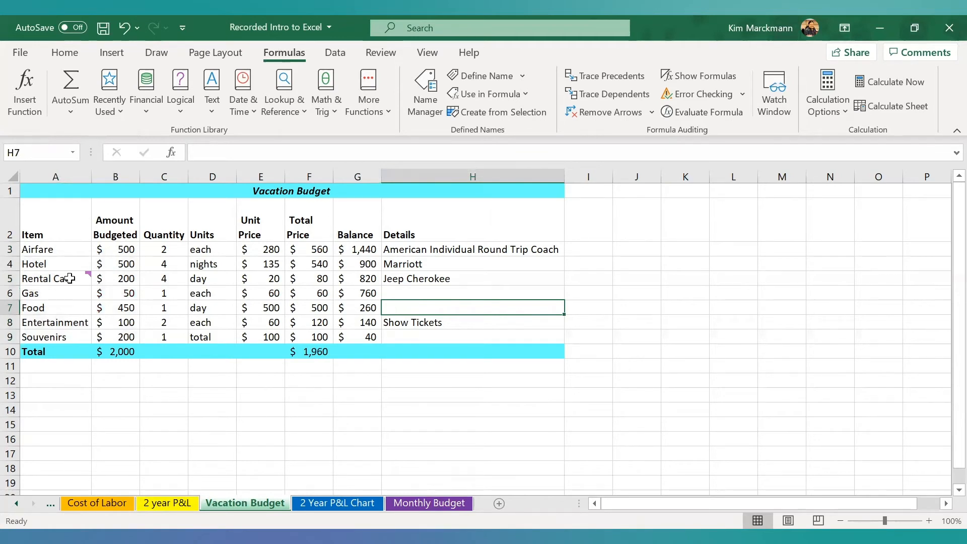
# Check the BudgetItems name by selecting it from the Name Box, then move to the Cost of Labor sheet.
pyautogui.click(308, 278)
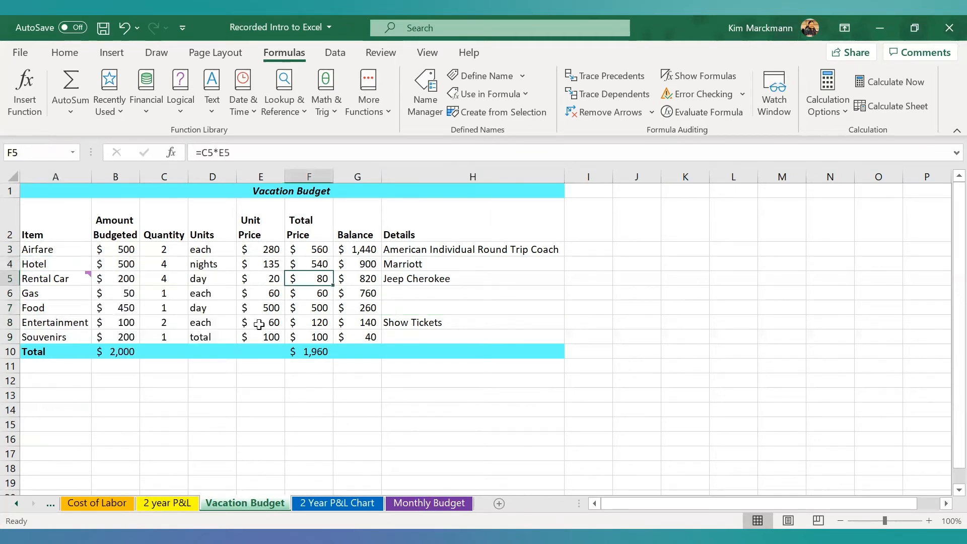
pyautogui.click(260, 278)
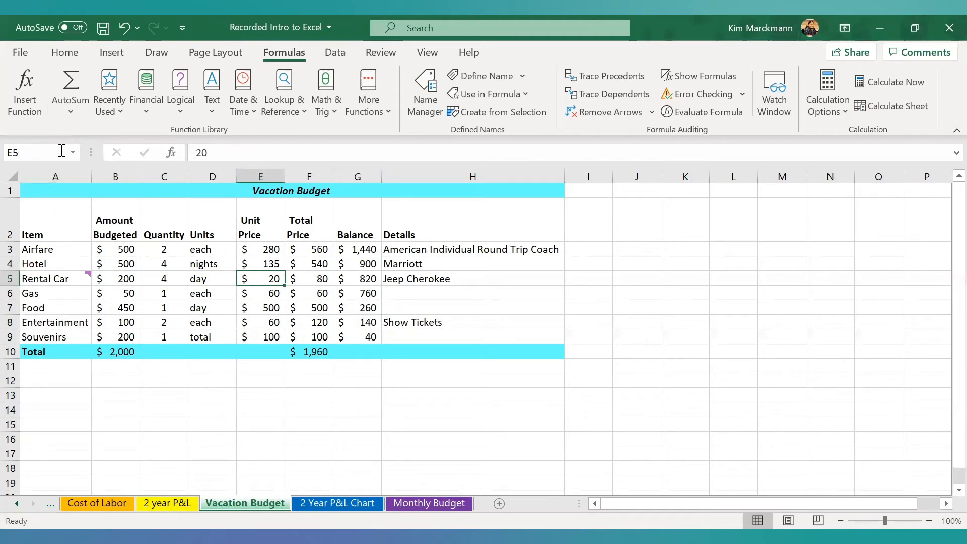
pyautogui.click(31, 152)
pyautogui.write('BudgetItems')
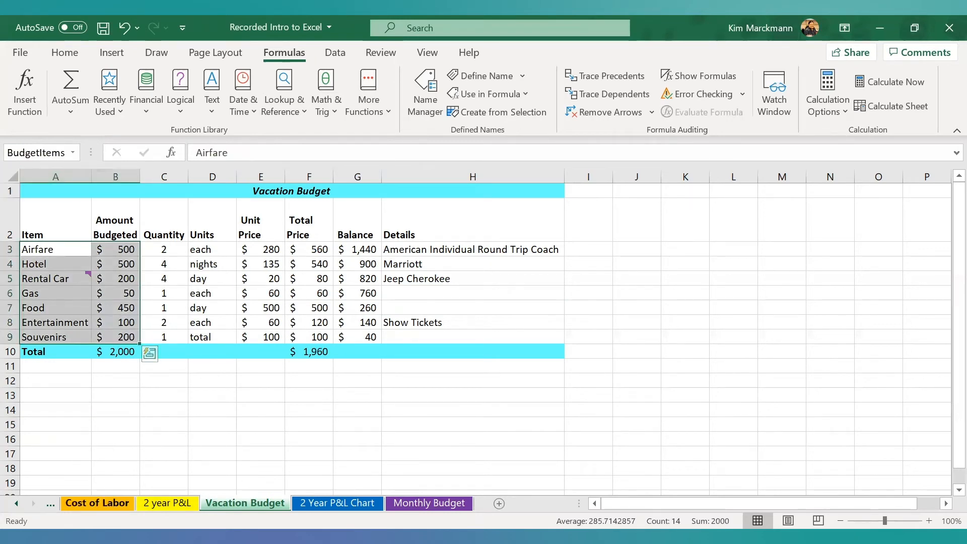
pyautogui.click(96, 502)
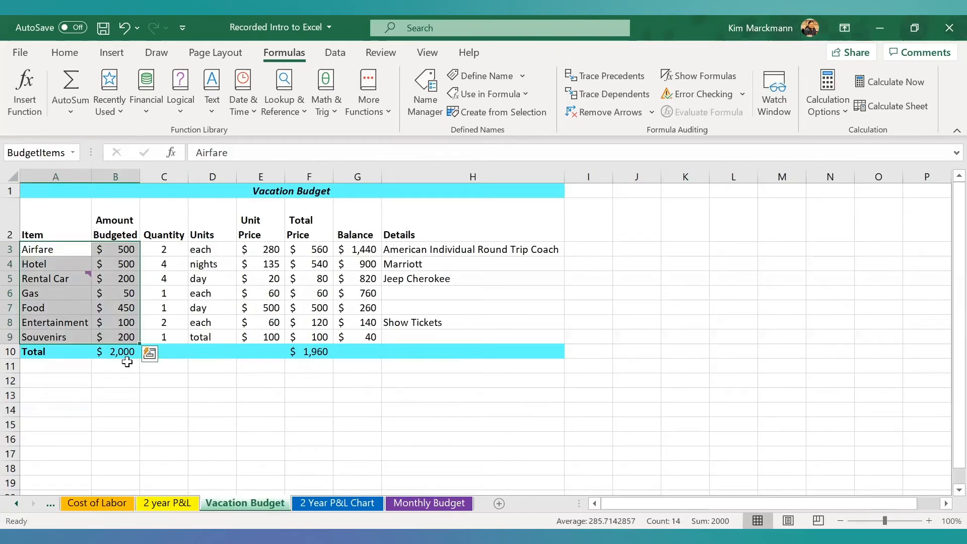
pyautogui.moveTo(129, 362)
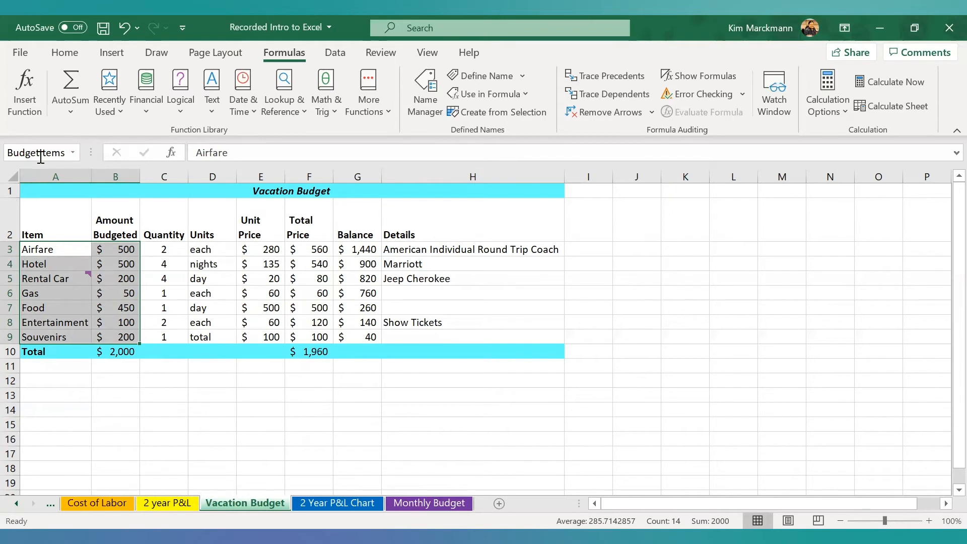
pyautogui.moveTo(40, 152)
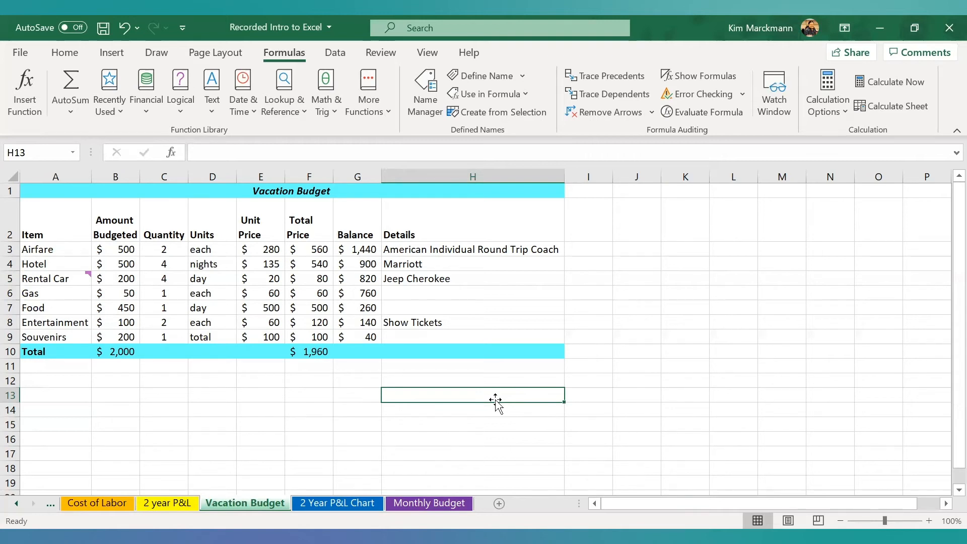
pyautogui.moveTo(545, 422)
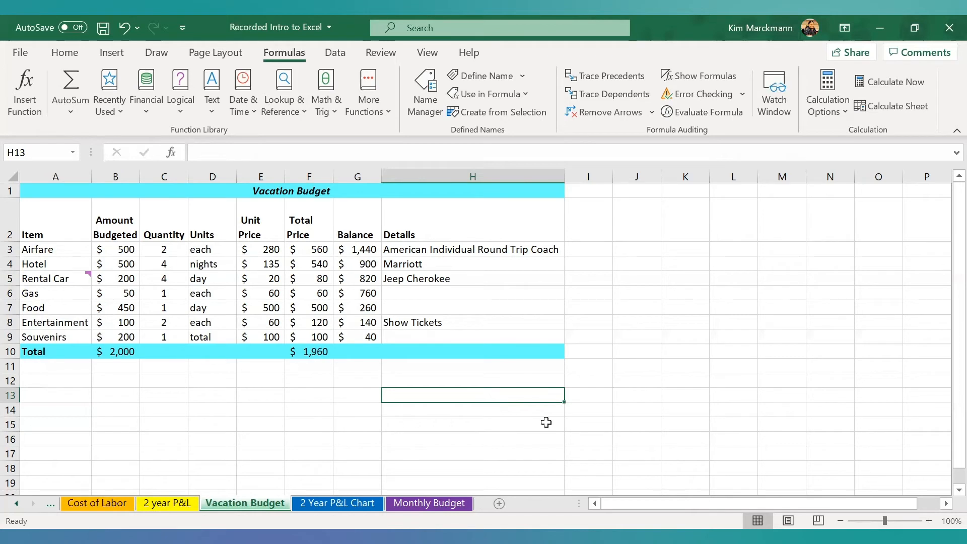
pyautogui.moveTo(525, 149)
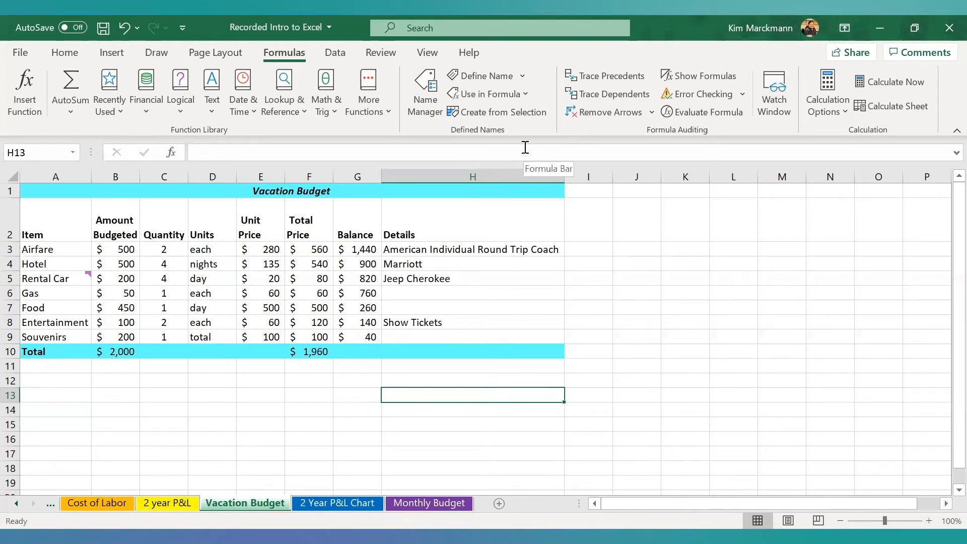
pyautogui.click(427, 53)
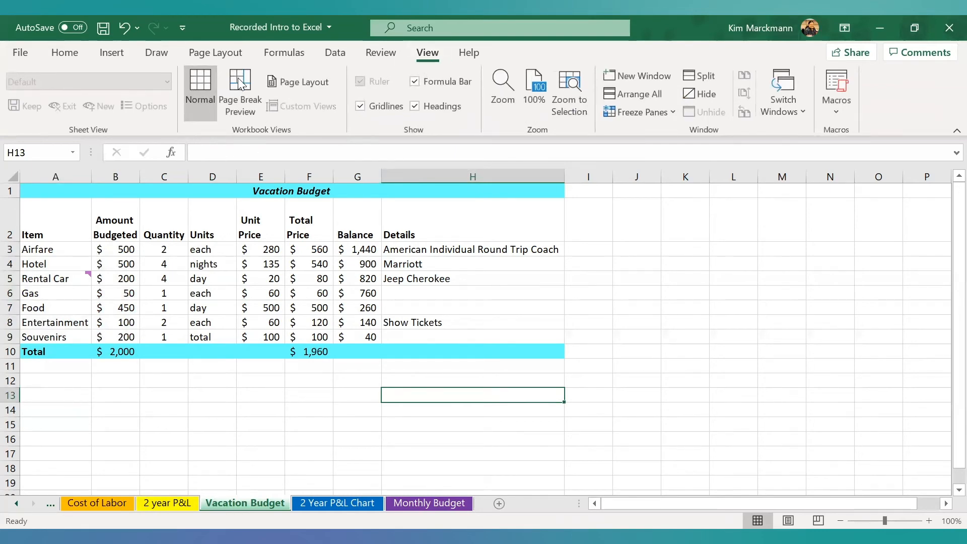
pyautogui.click(239, 93)
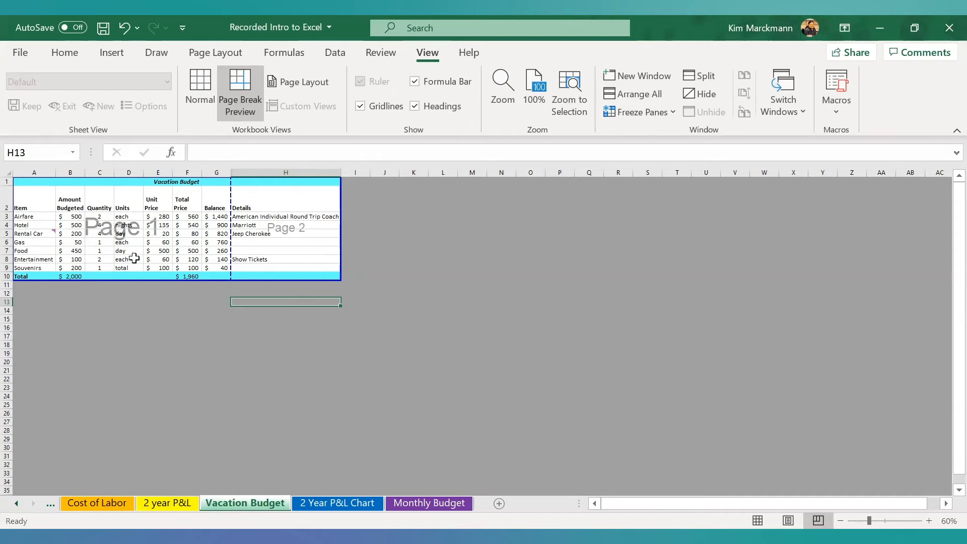
pyautogui.moveTo(271, 130)
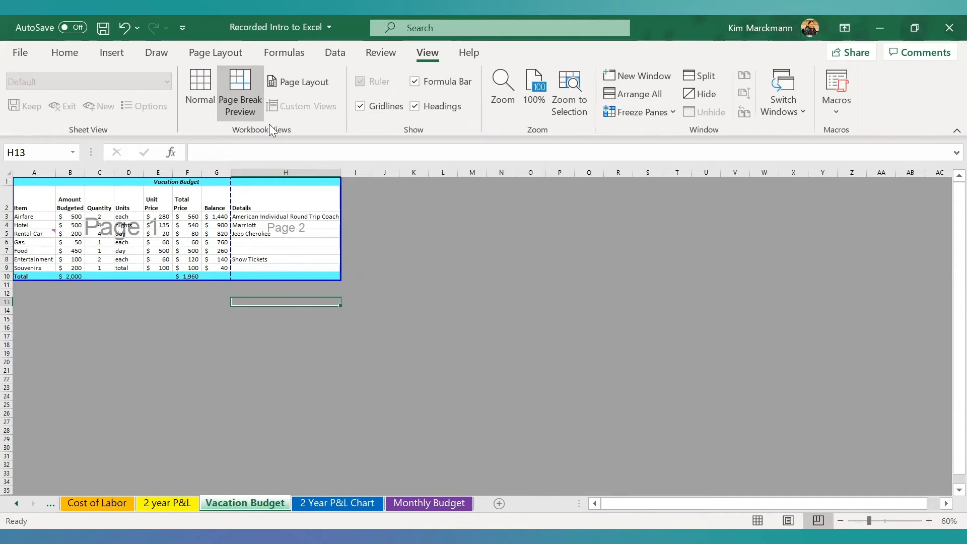
pyautogui.click(299, 87)
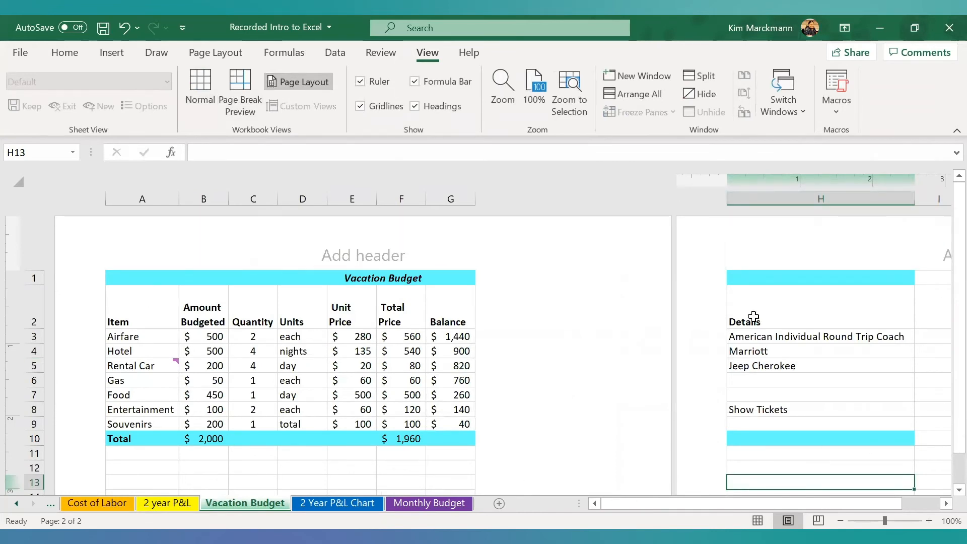
pyautogui.moveTo(567, 294)
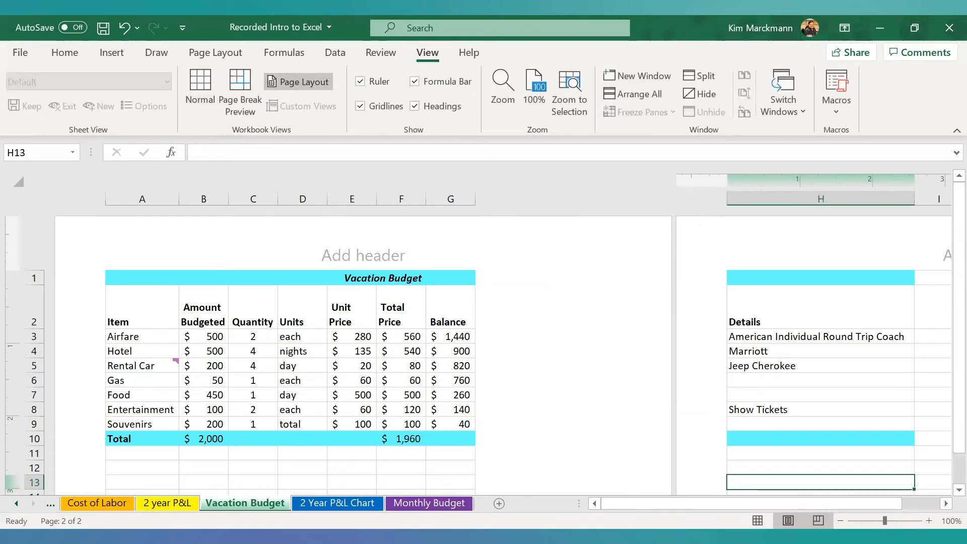
pyautogui.click(200, 90)
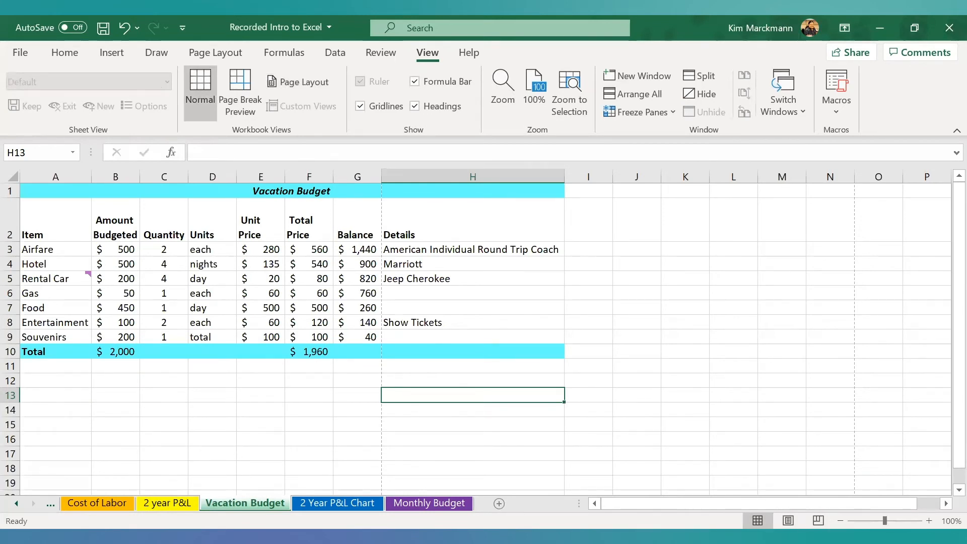
pyautogui.moveTo(404, 287)
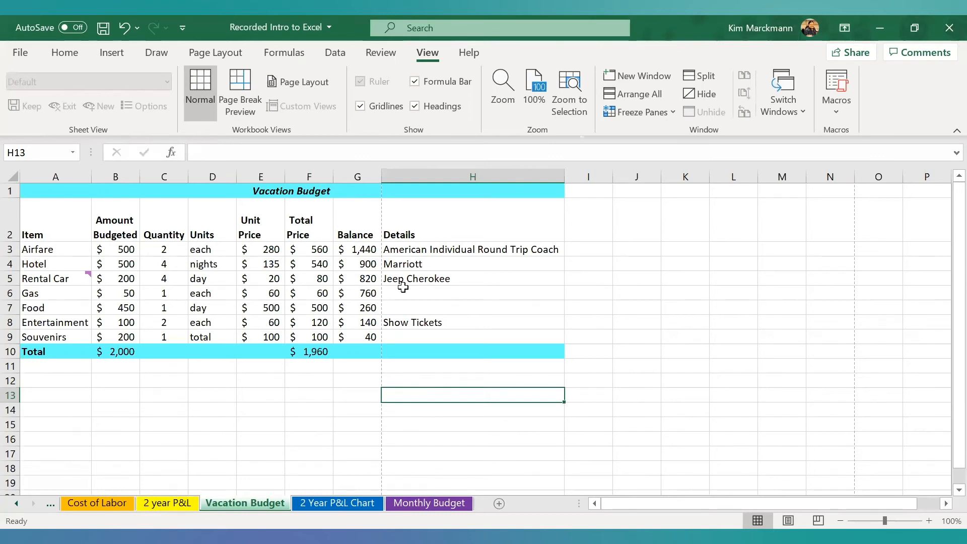
# Select the Cost of Labor table C1:M7, review Home and Page Layout commands, and go to the File screen.
pyautogui.click(97, 503)
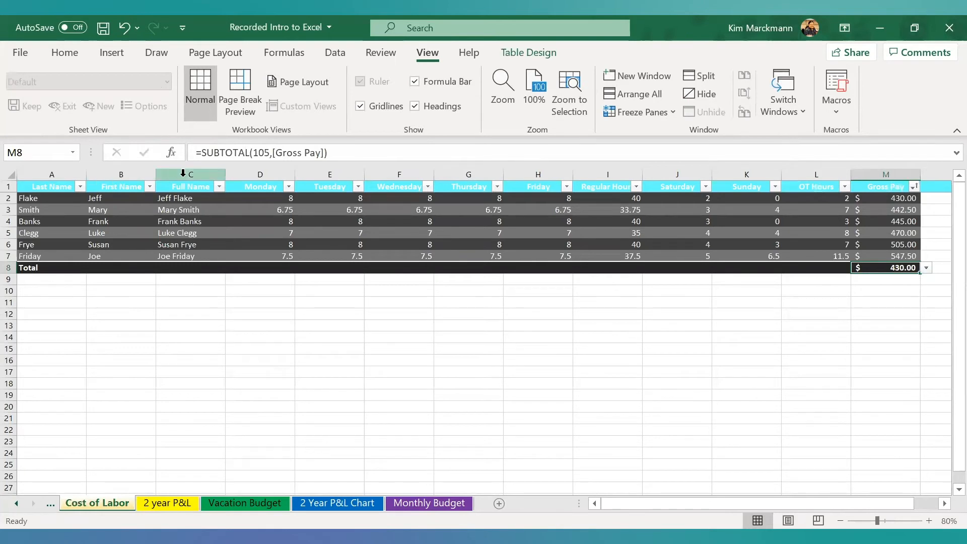
pyautogui.click(190, 175)
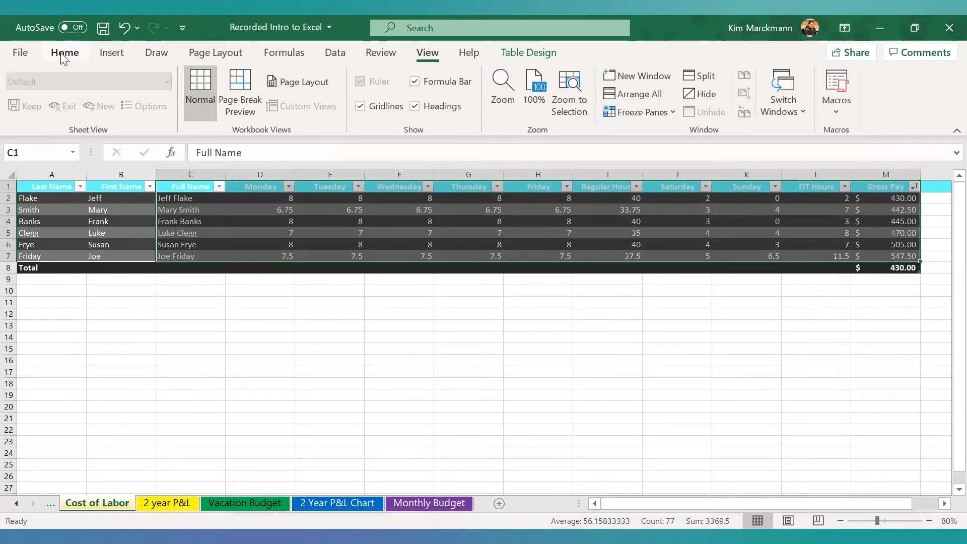
pyautogui.click(64, 53)
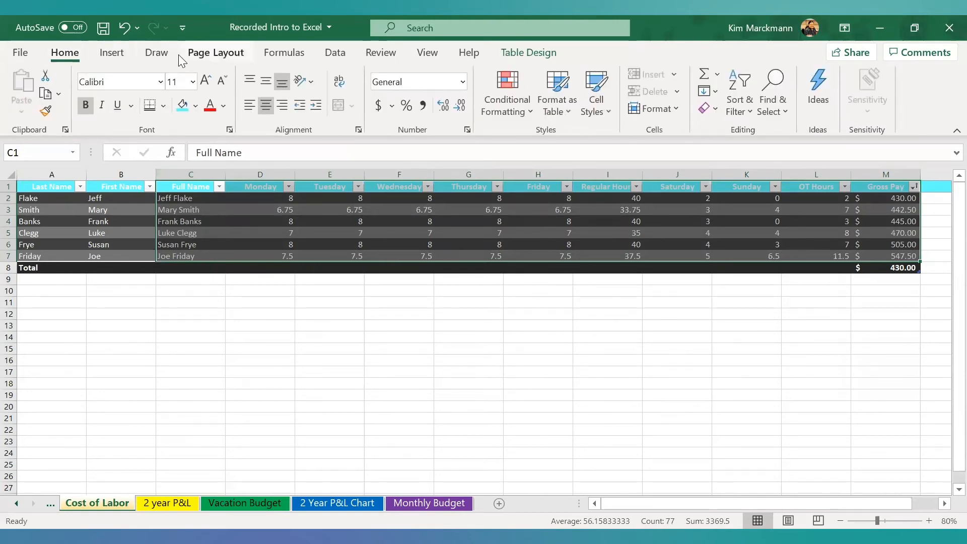
pyautogui.click(216, 52)
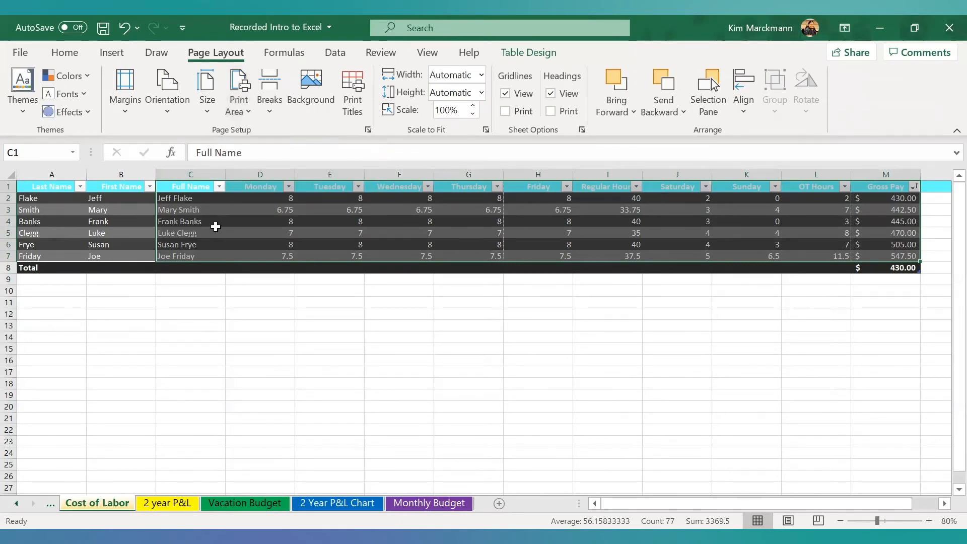
pyautogui.moveTo(410, 250)
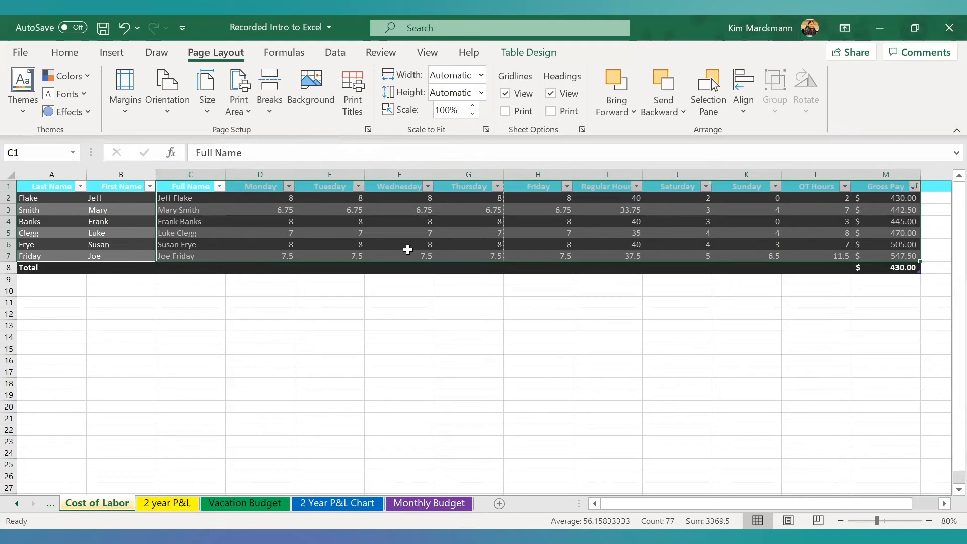
pyautogui.click(20, 52)
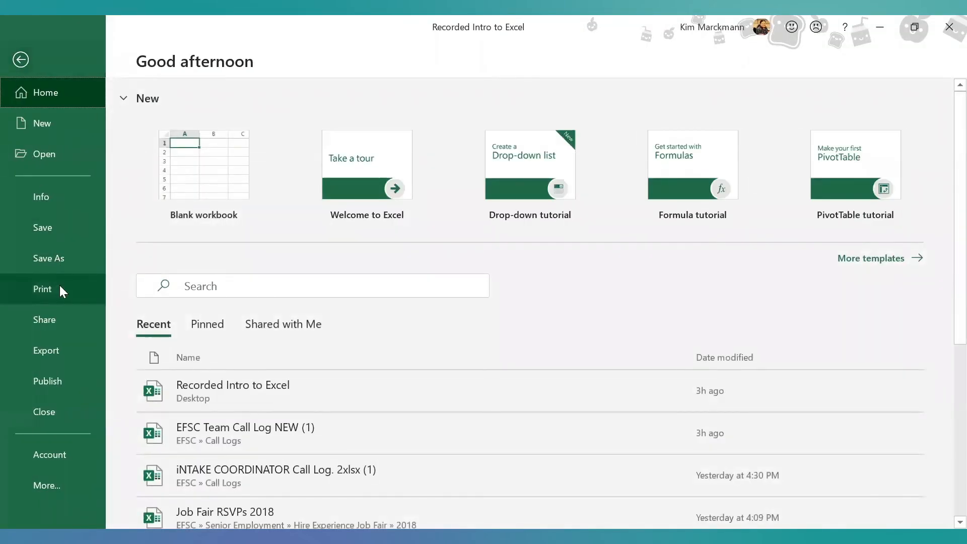
# Preview the Cost of Labor printout and page through its three portrait pages.
pyautogui.click(43, 289)
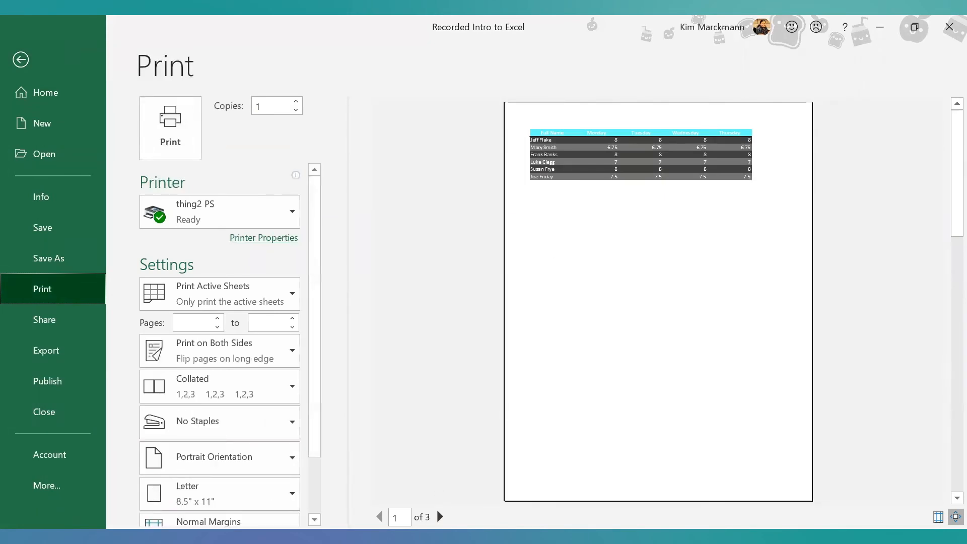
pyautogui.click(439, 517)
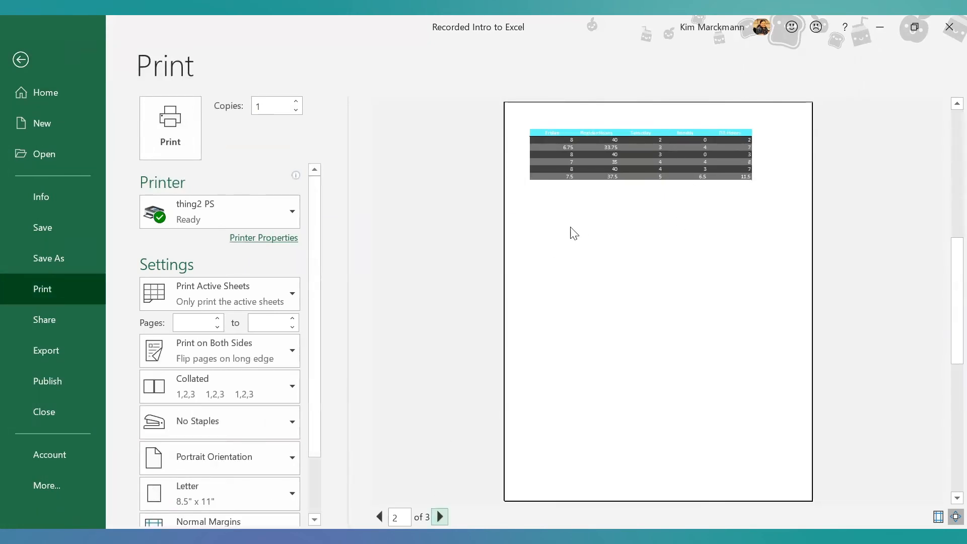
pyautogui.click(441, 517)
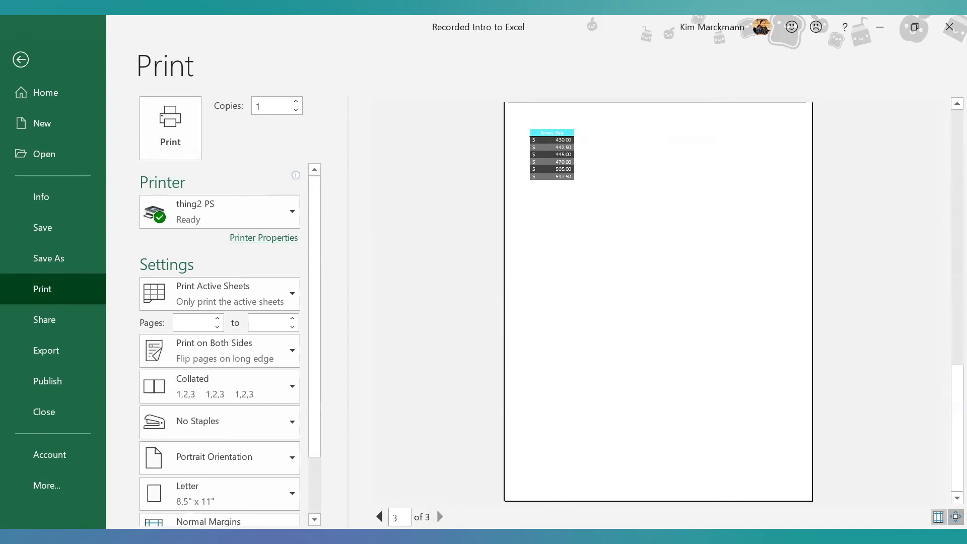
pyautogui.click(379, 517)
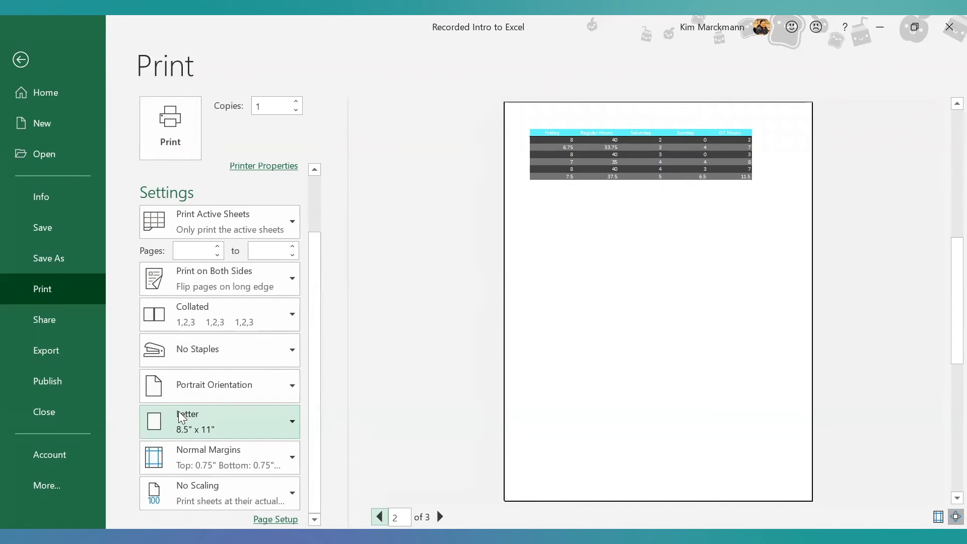
pyautogui.moveTo(127, 460)
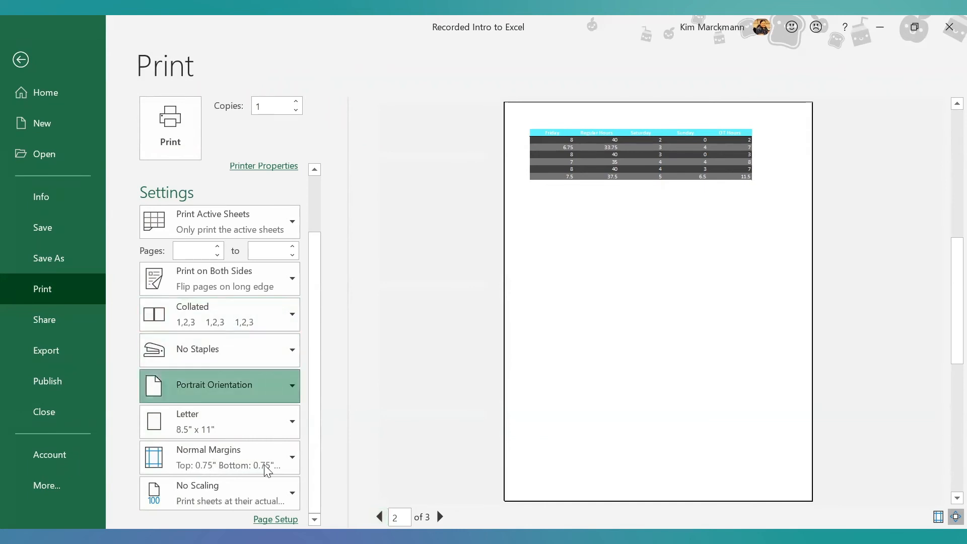
# Switch the printout to Landscape orientation so it fits on two pages, back at page 1.
pyautogui.click(218, 385)
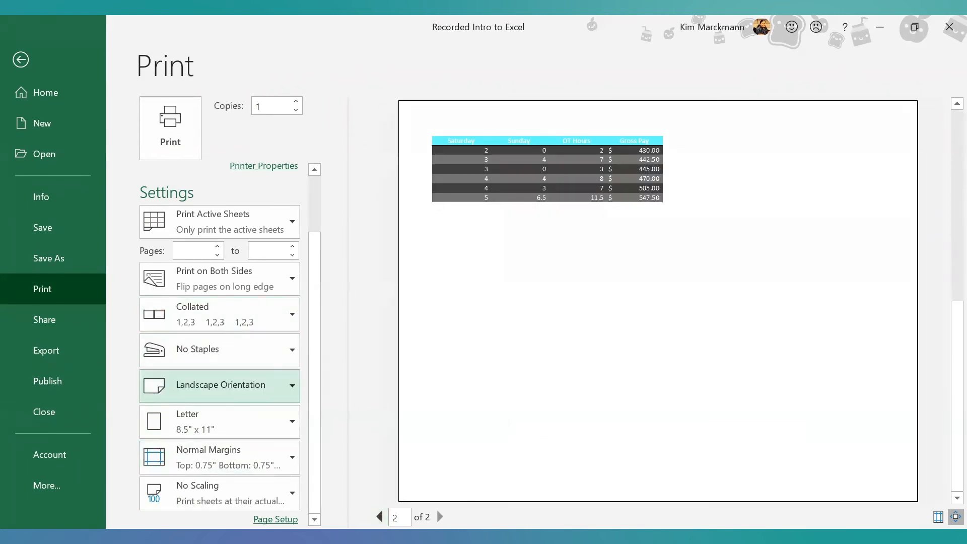
pyautogui.click(380, 517)
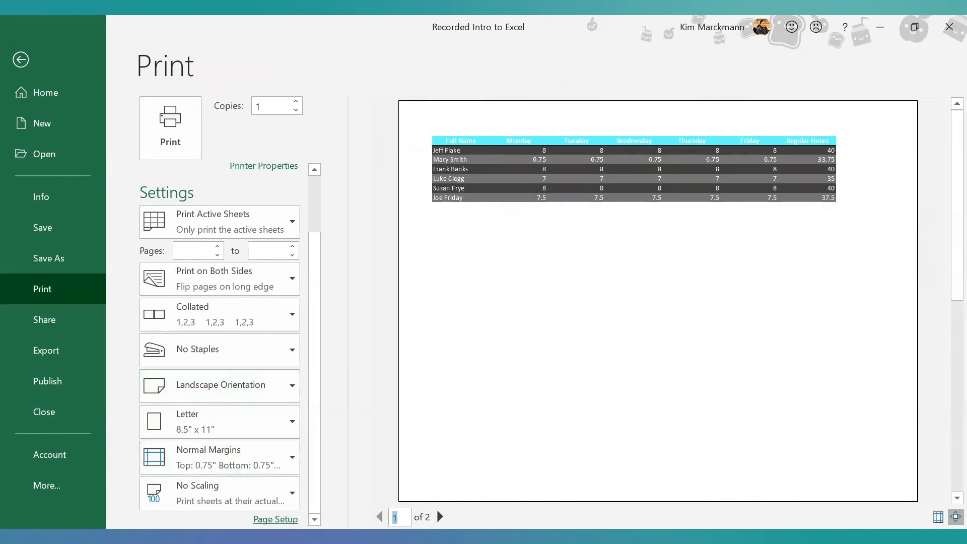
# Browse Page Setup: keep Letter paper size and try vertical centering on the Margins settings.
pyautogui.click(276, 520)
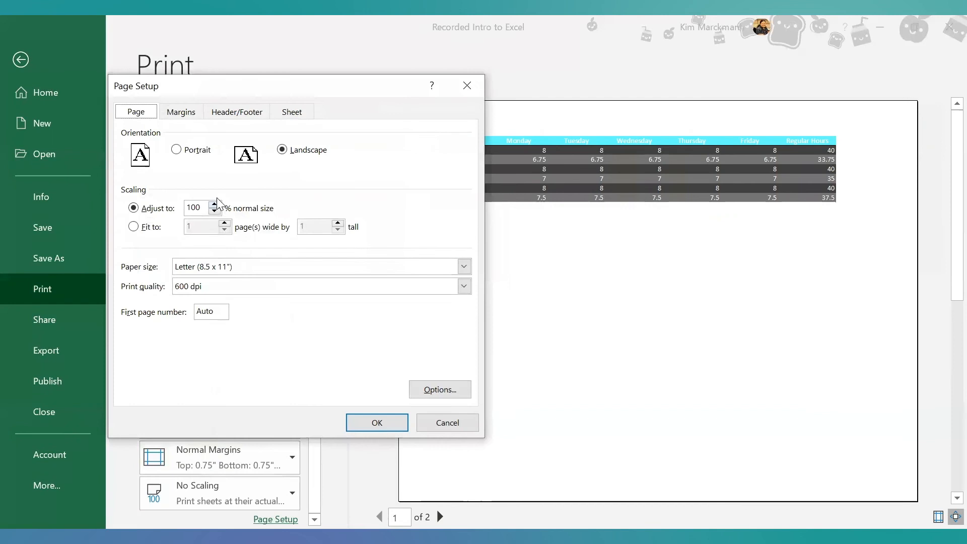
pyautogui.moveTo(193, 257)
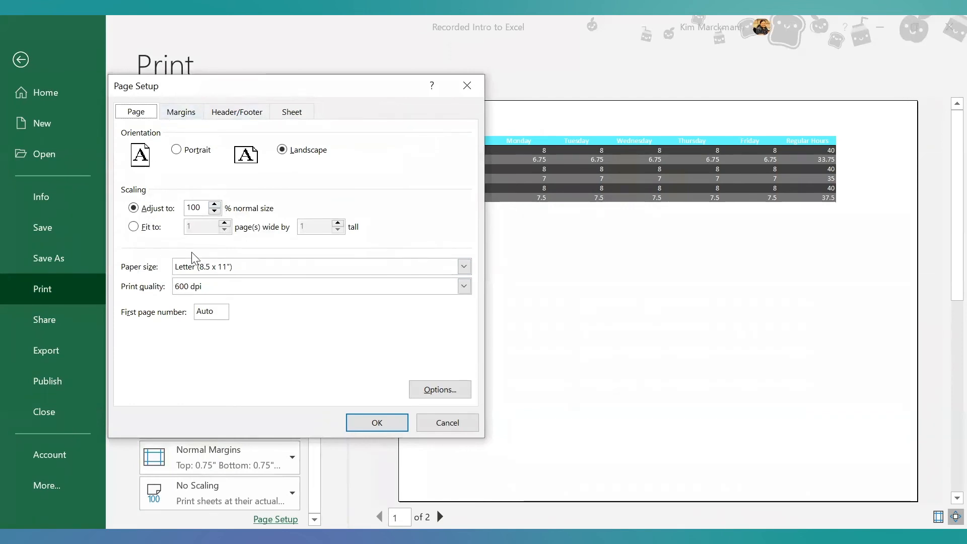
pyautogui.click(464, 266)
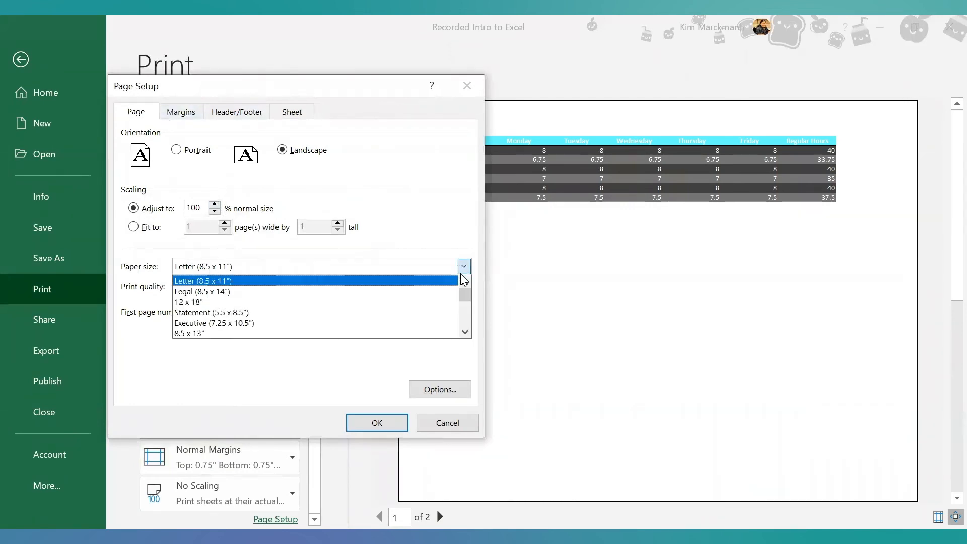
pyautogui.click(203, 281)
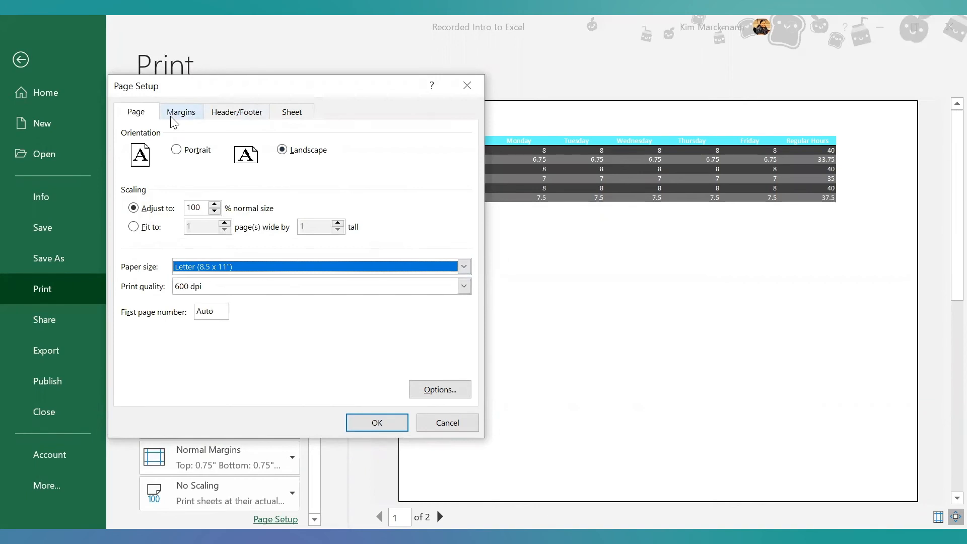
pyautogui.click(181, 112)
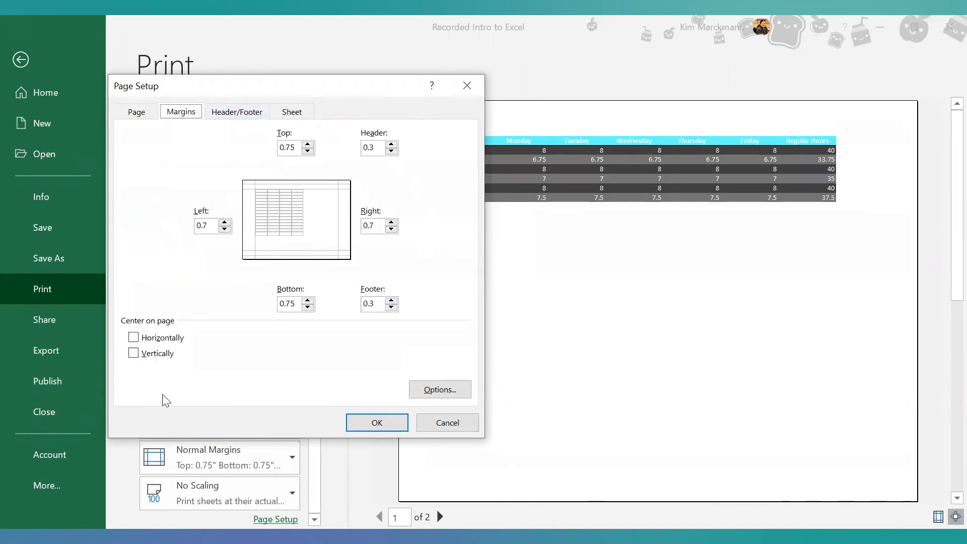
pyautogui.click(133, 353)
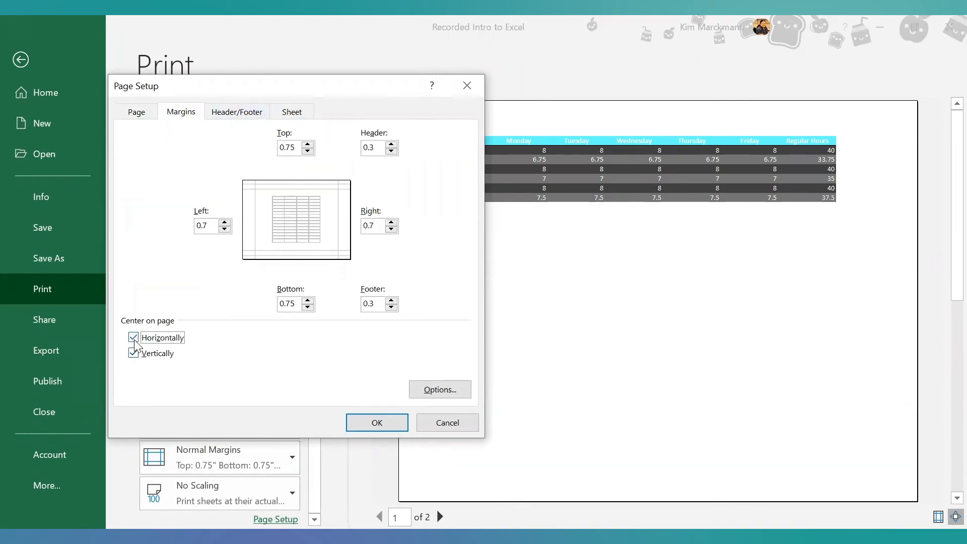
# Look over header/footer and sheet options, toggle gridlines on and off, then cancel without changes.
pyautogui.click(236, 112)
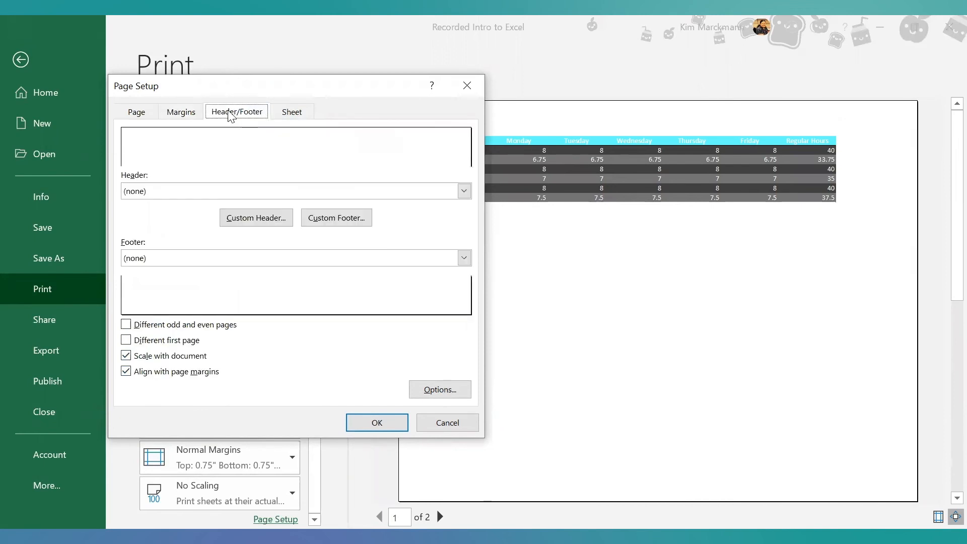
pyautogui.click(292, 112)
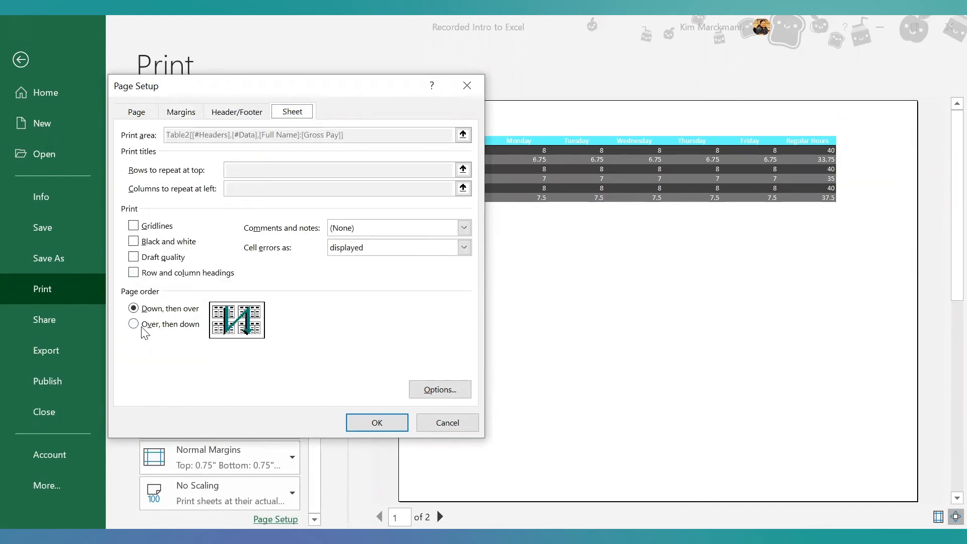
pyautogui.click(133, 224)
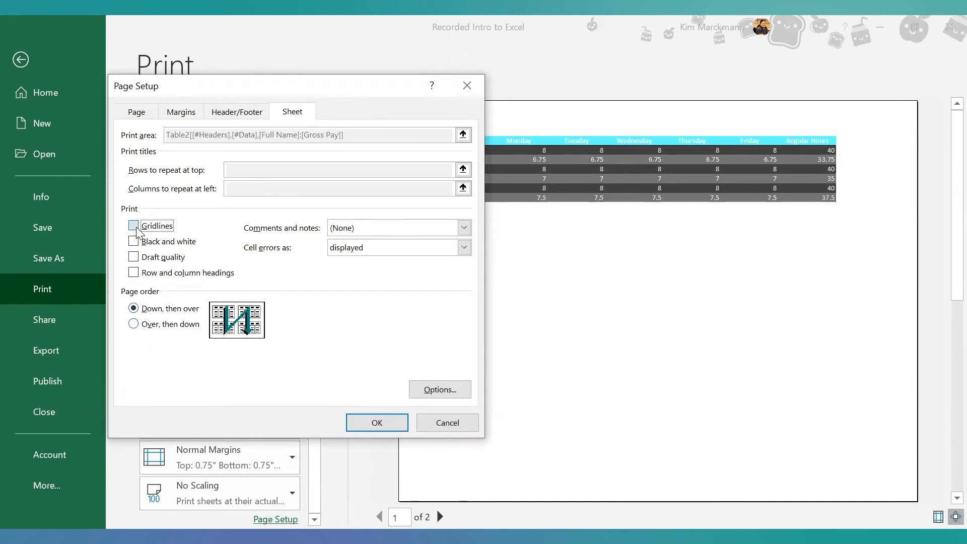
pyautogui.click(133, 224)
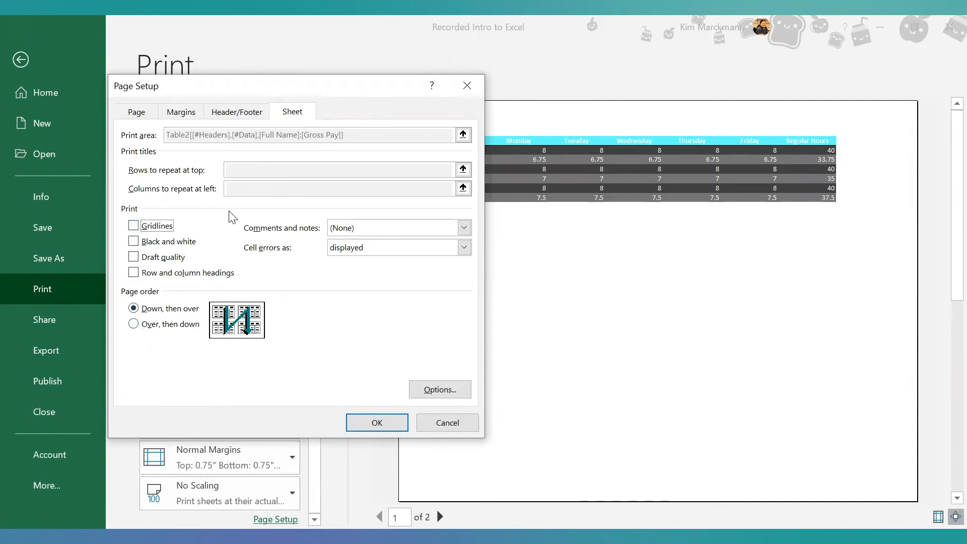
pyautogui.moveTo(562, 318)
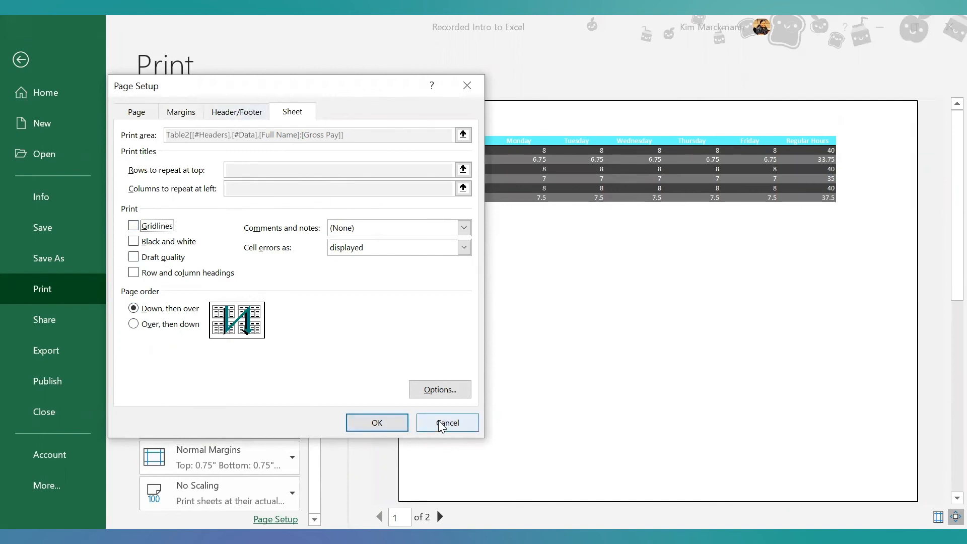
pyautogui.click(447, 423)
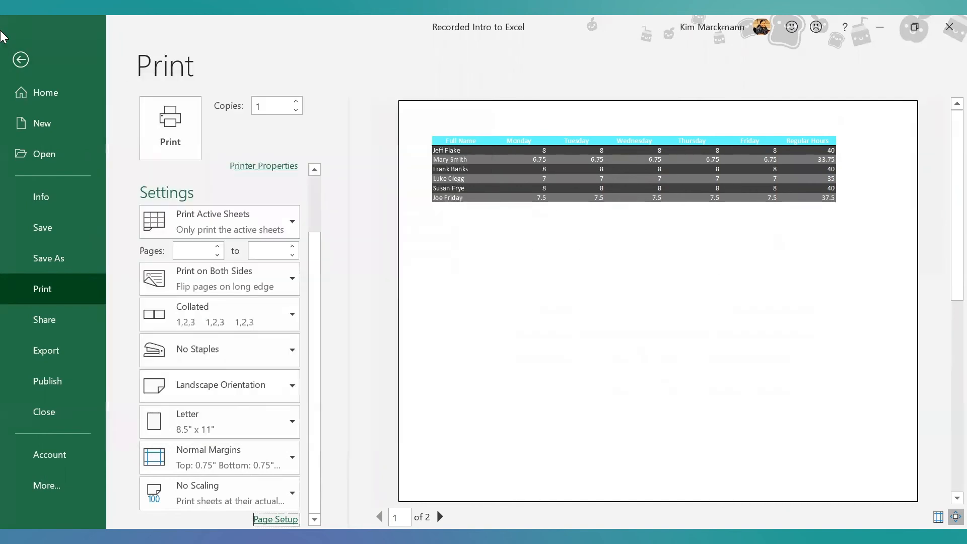
# Return to the workbook and bring up the print preview for the Vacation Budget sheet.
pyautogui.click(20, 60)
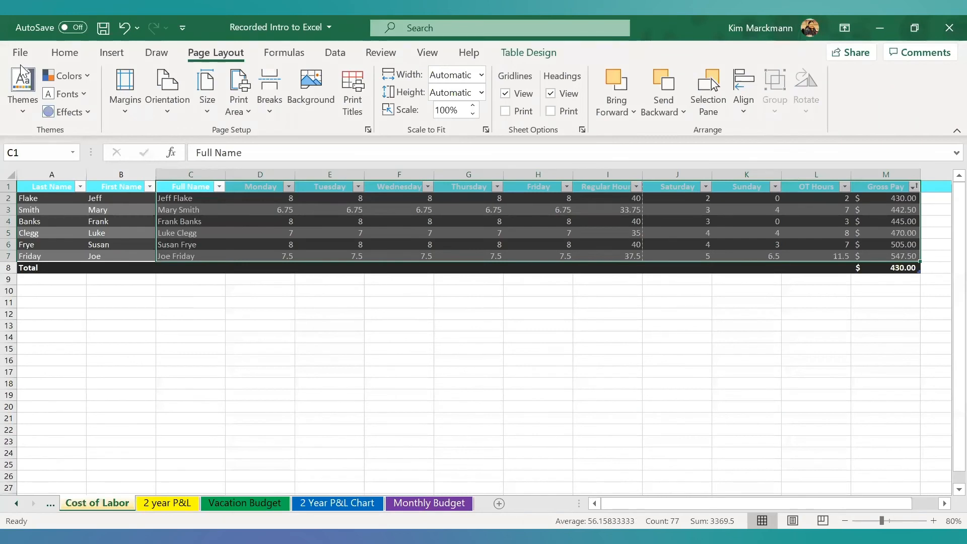
pyautogui.moveTo(116, 417)
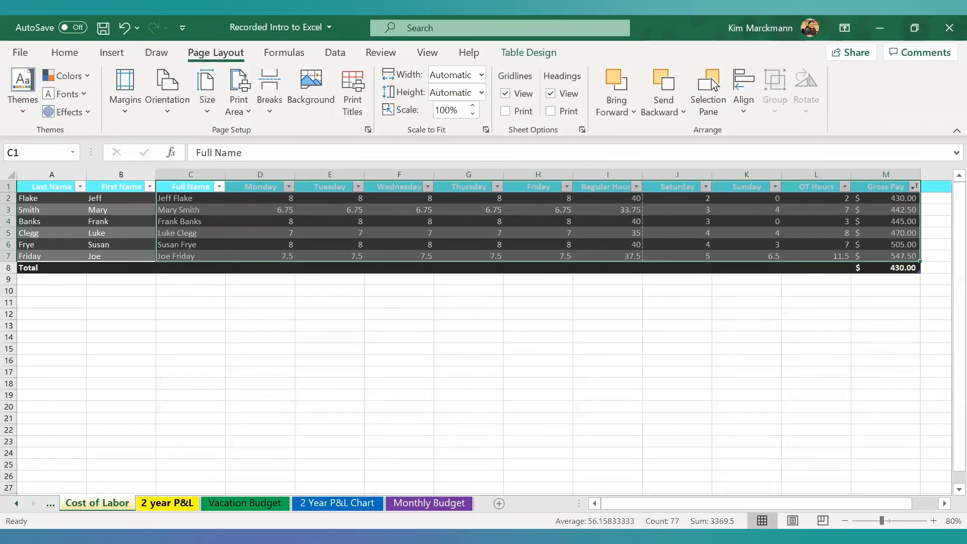
pyautogui.click(244, 503)
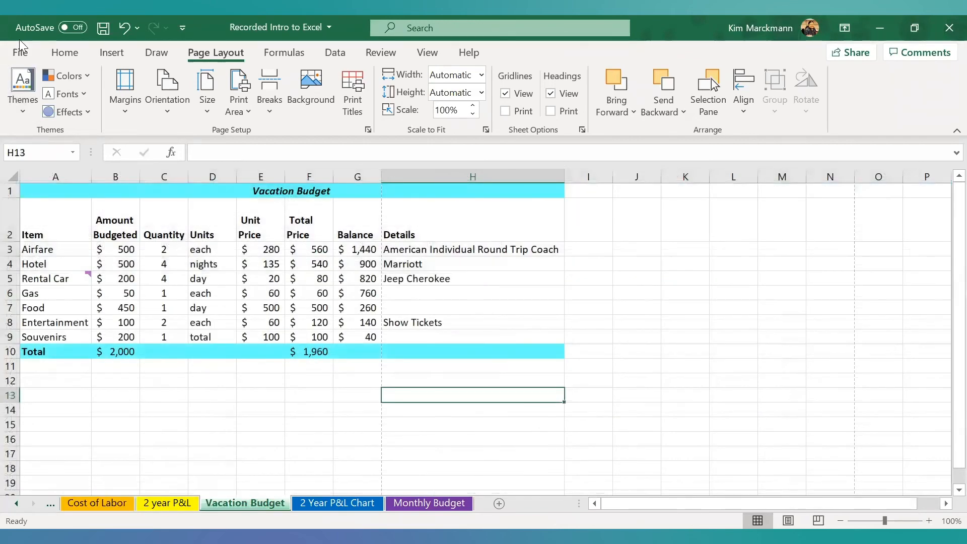
pyautogui.click(20, 51)
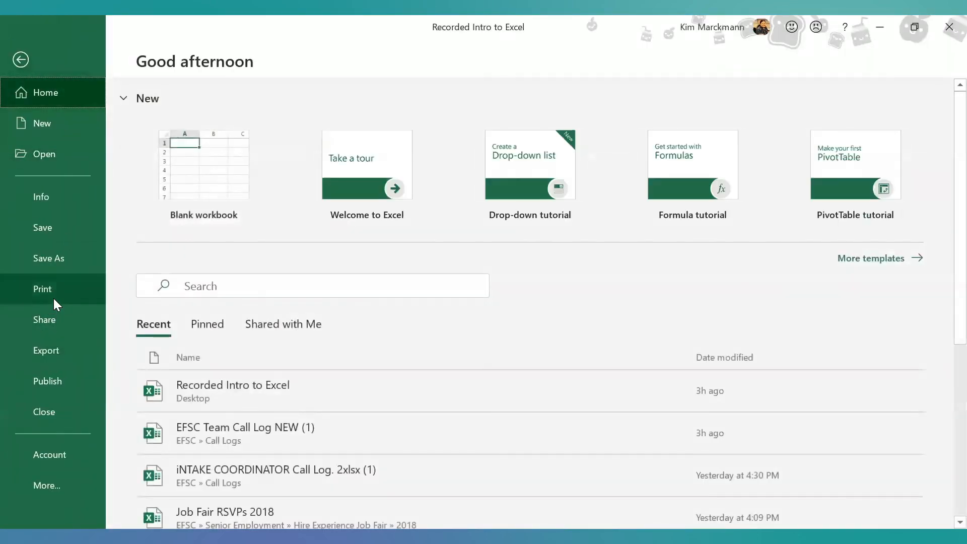
pyautogui.click(42, 289)
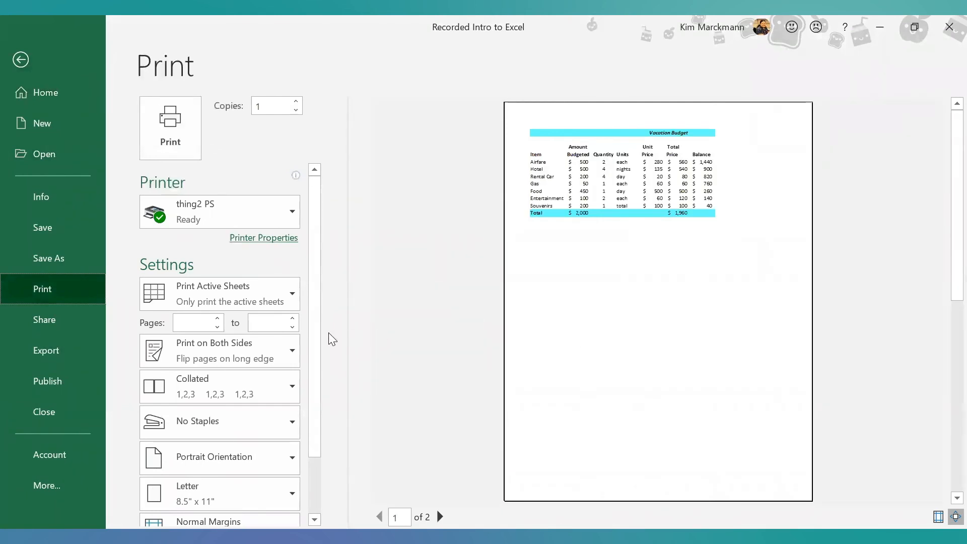
# Set the Vacation Budget print orientation to Landscape so it fits on one page.
pyautogui.scroll(-3)
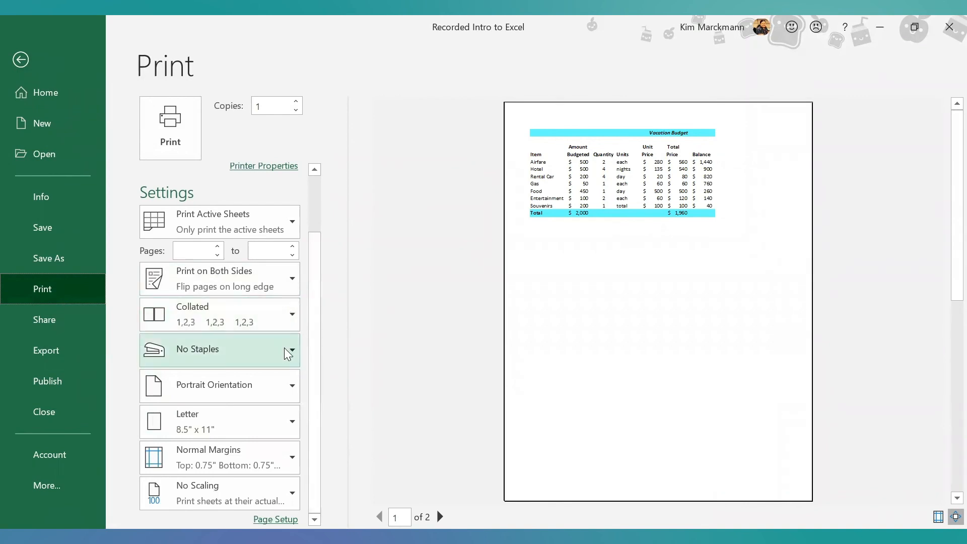
pyautogui.moveTo(284, 393)
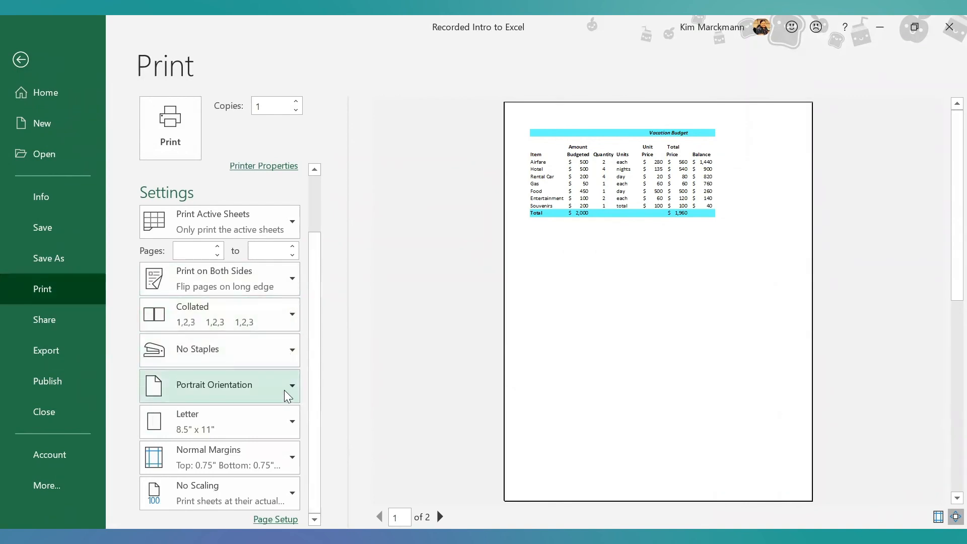
pyautogui.click(219, 384)
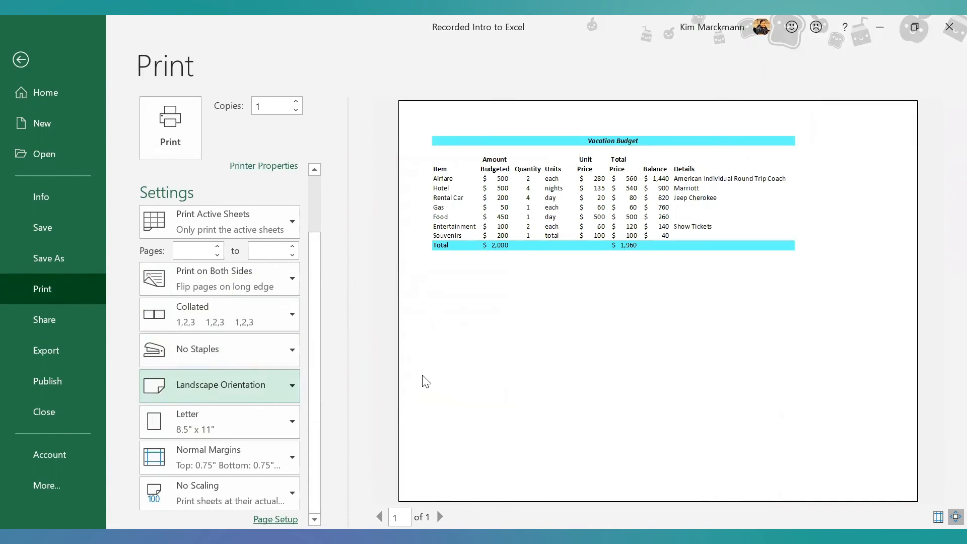
pyautogui.click(276, 519)
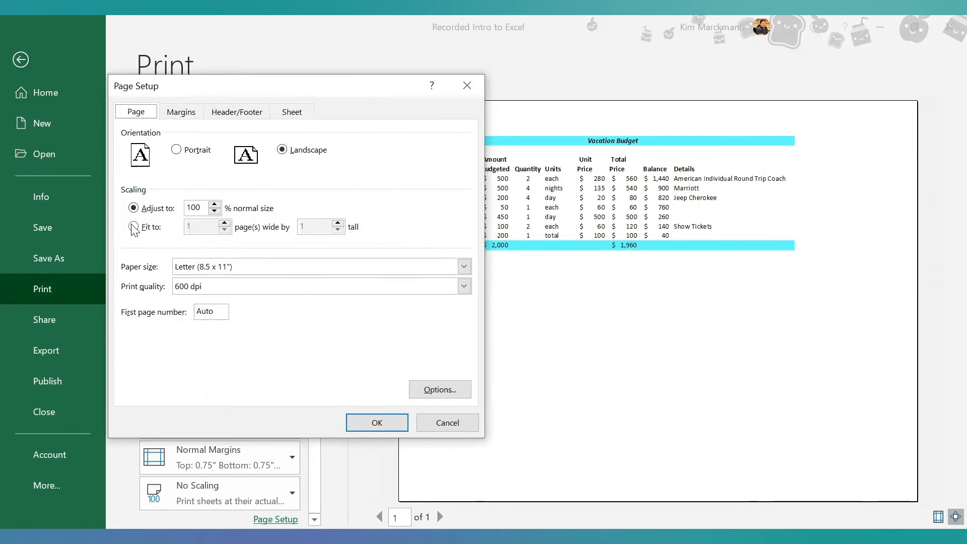
# Keep scaling at 100% and centre the table horizontally and vertically on the page.
pyautogui.click(134, 227)
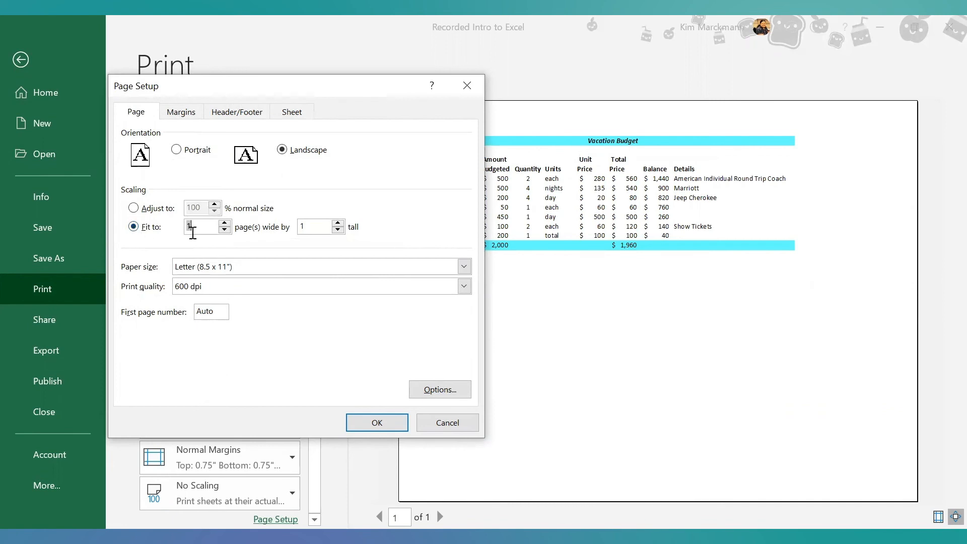
pyautogui.click(133, 207)
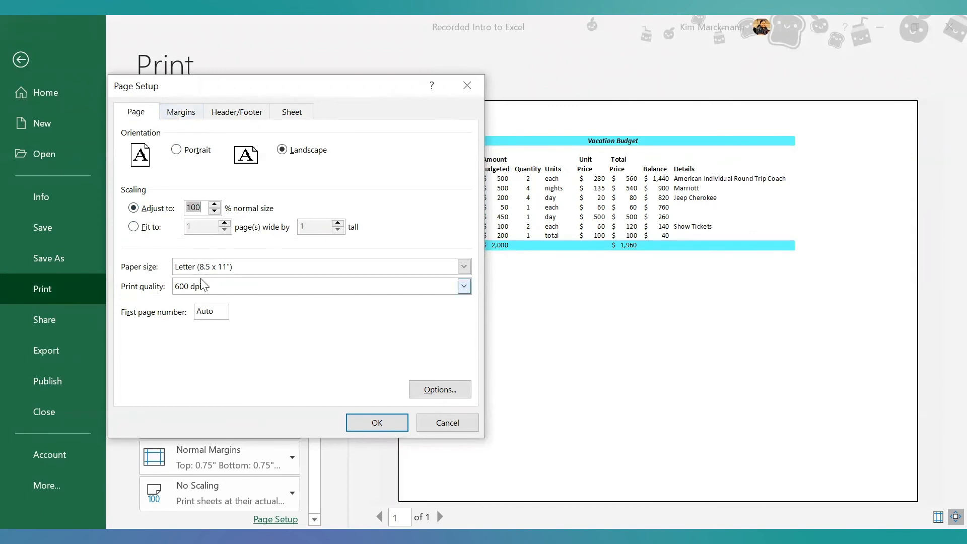
pyautogui.click(180, 112)
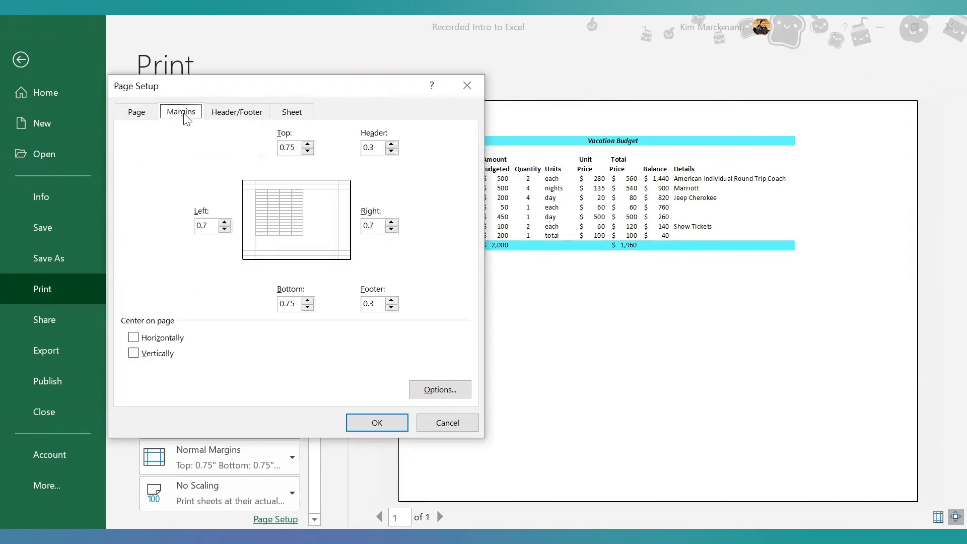
pyautogui.click(133, 336)
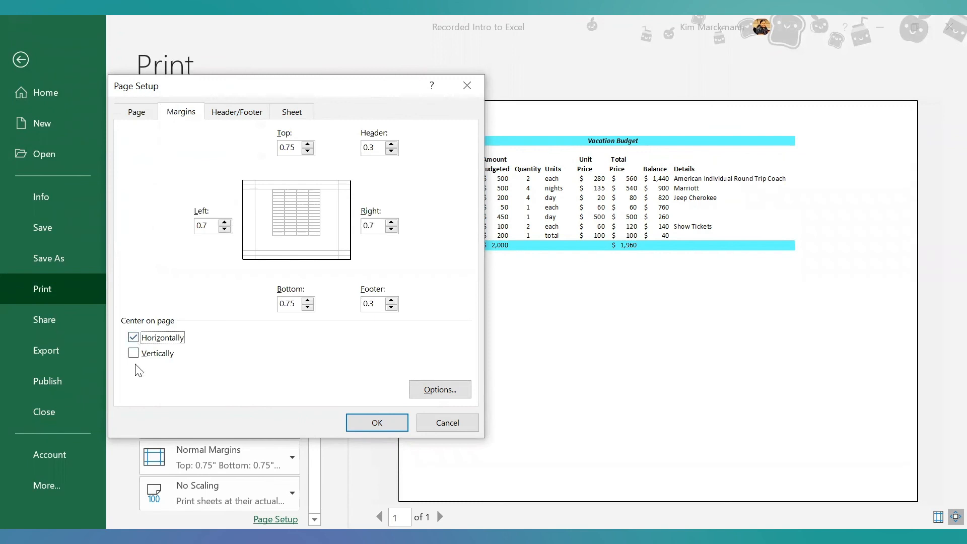
pyautogui.click(133, 352)
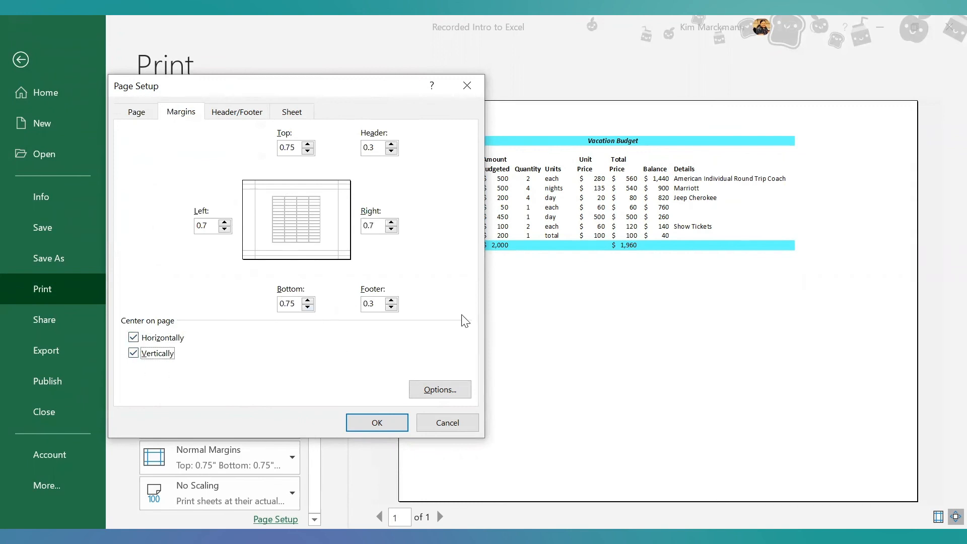
# Turn on gridline printing in the sheet options and apply the page setup.
pyautogui.click(236, 112)
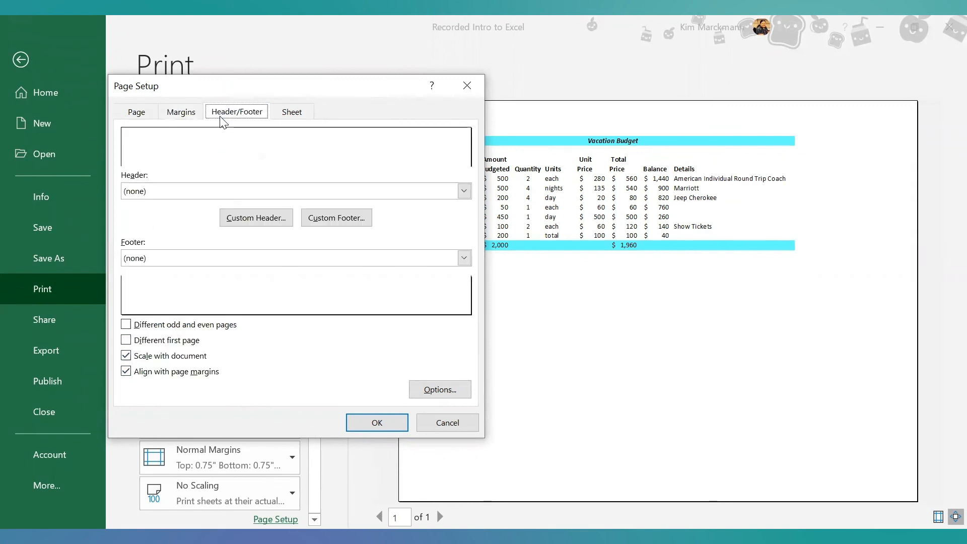
pyautogui.moveTo(221, 166)
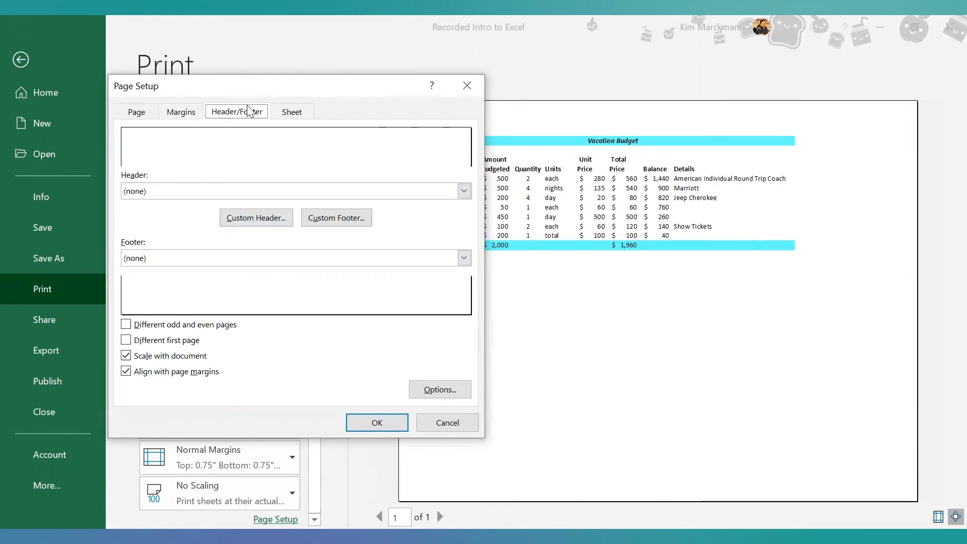
pyautogui.click(291, 112)
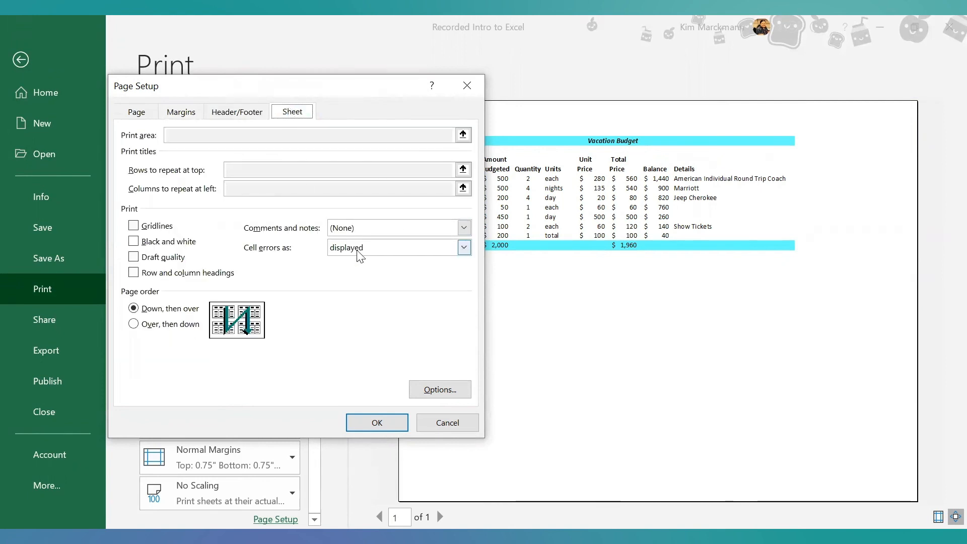
pyautogui.moveTo(327, 290)
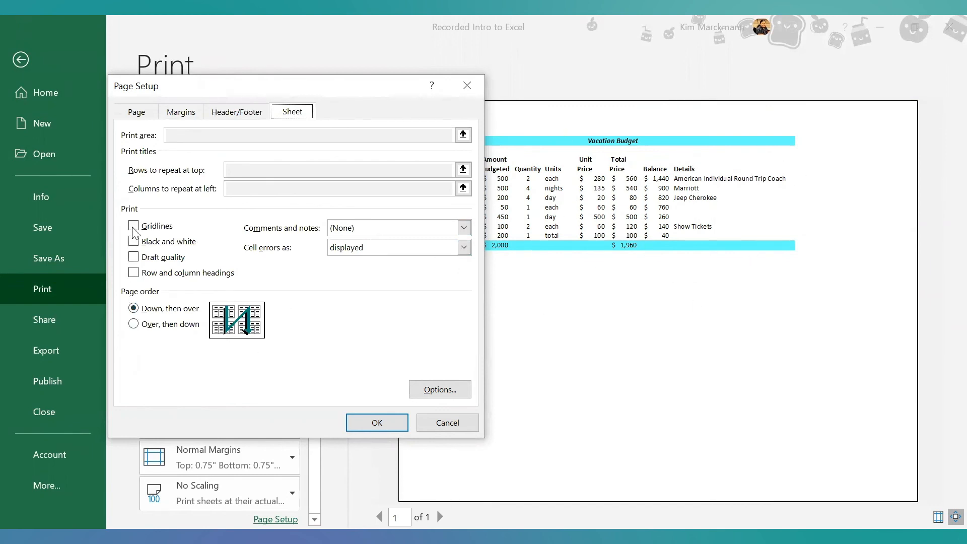
pyautogui.click(133, 225)
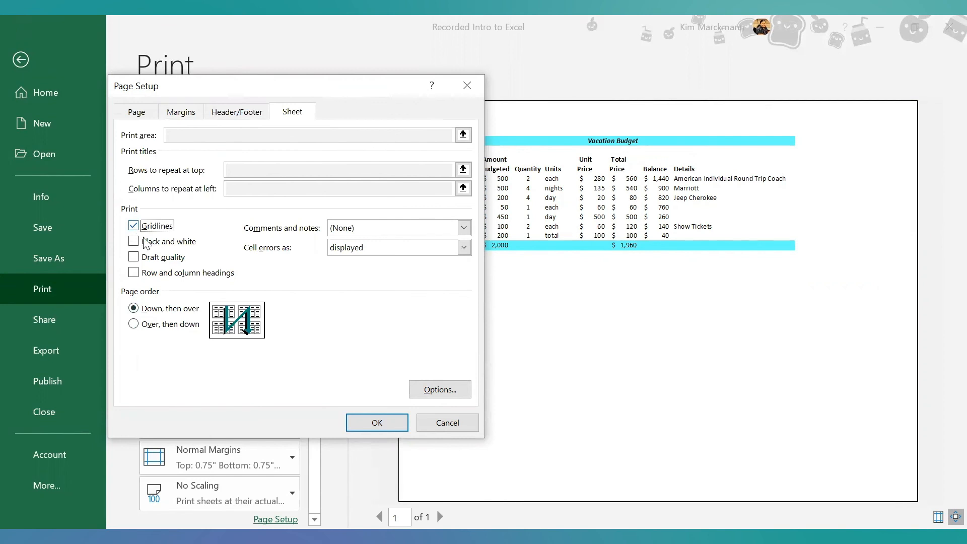
pyautogui.click(376, 422)
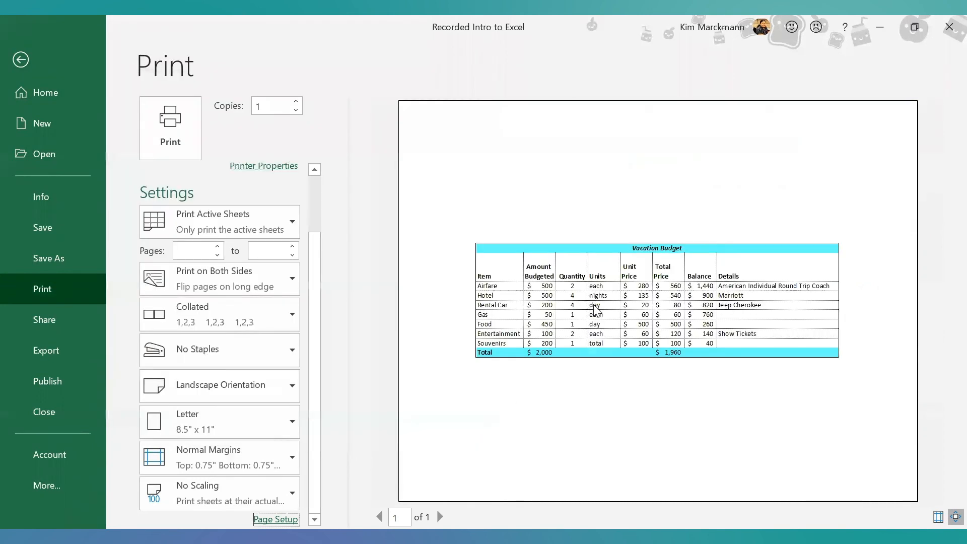
pyautogui.moveTo(584, 387)
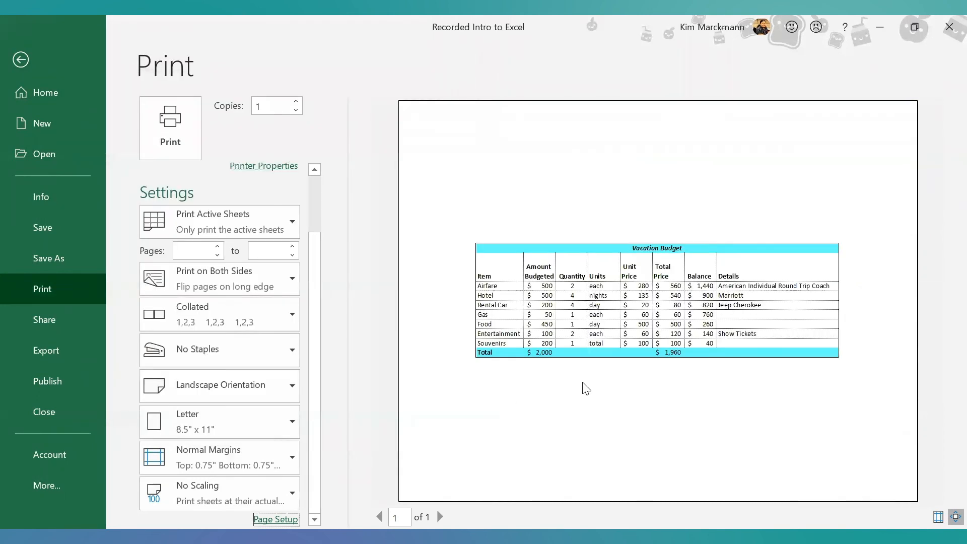
pyautogui.moveTo(497, 381)
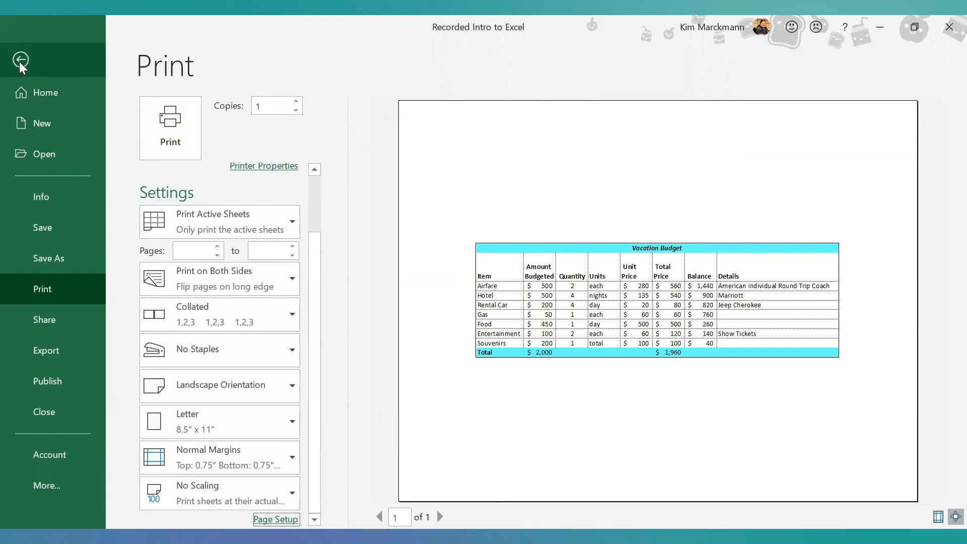
# Preview printing just the Percent pie chart from Monthly Budget, then return to the sheet.
pyautogui.click(20, 59)
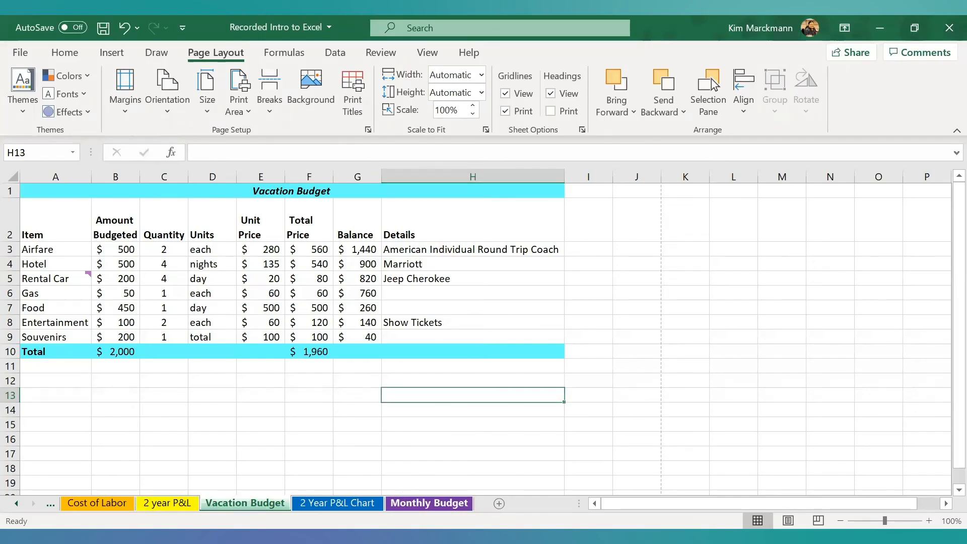
pyautogui.click(428, 503)
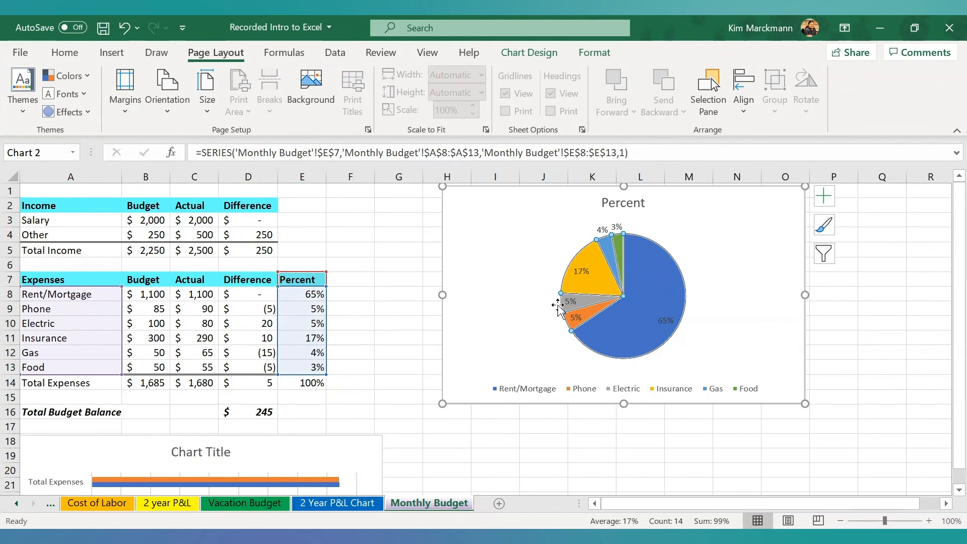
pyautogui.moveTo(518, 287)
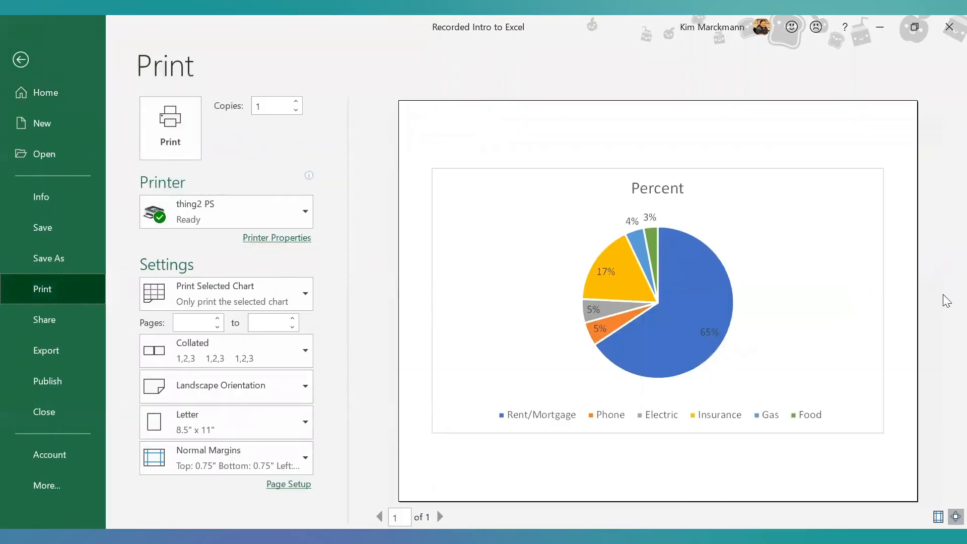
pyautogui.scroll(-3)
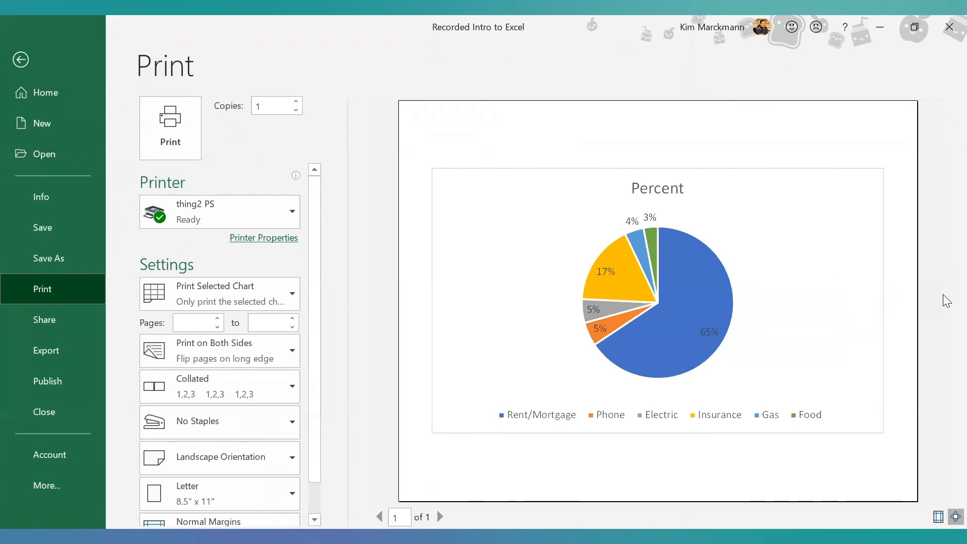
pyautogui.click(20, 60)
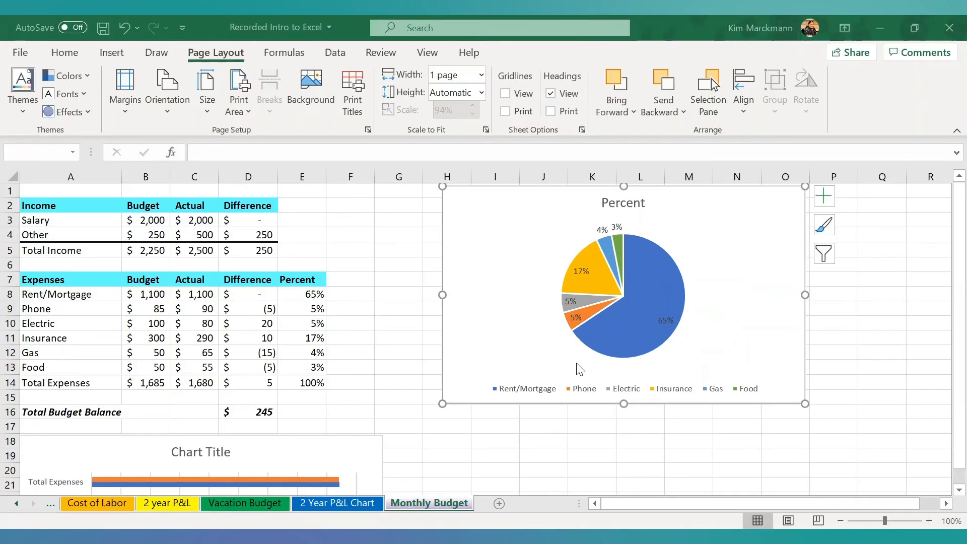